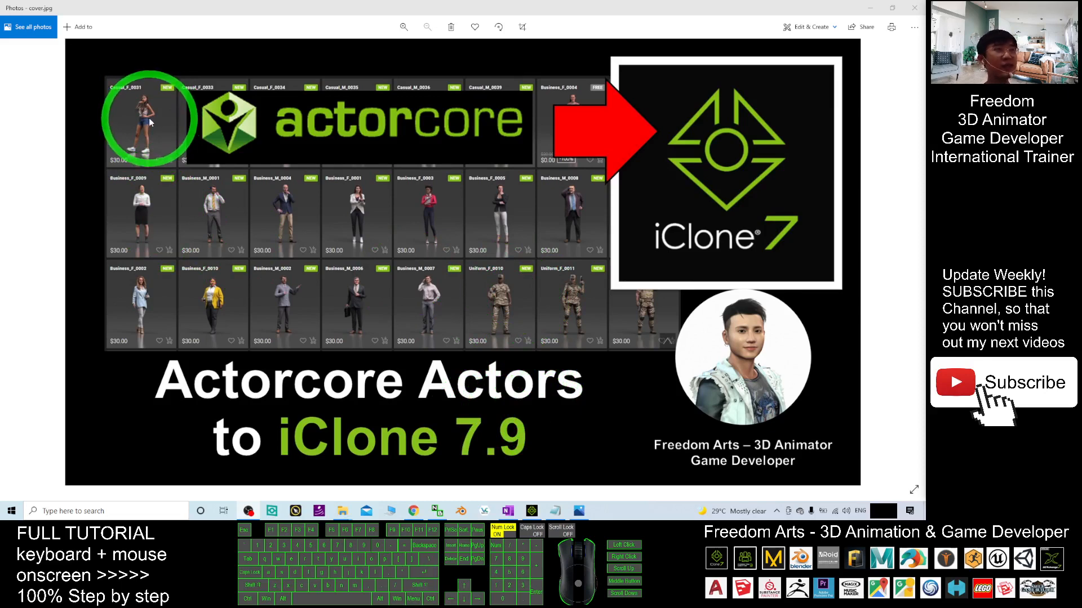
mouse_move(440, 212)
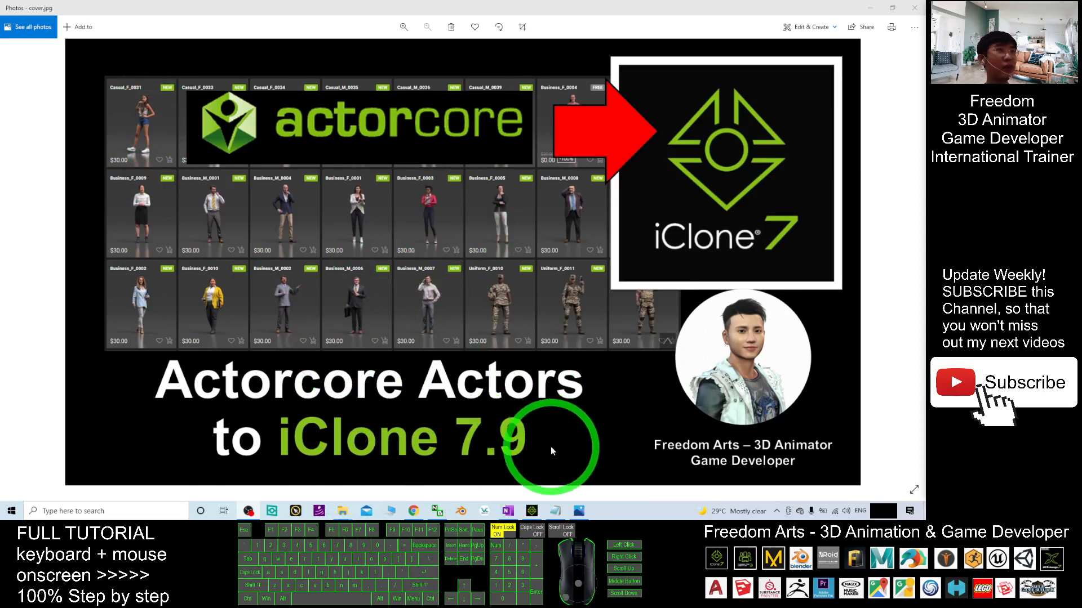
mouse_move(504, 373)
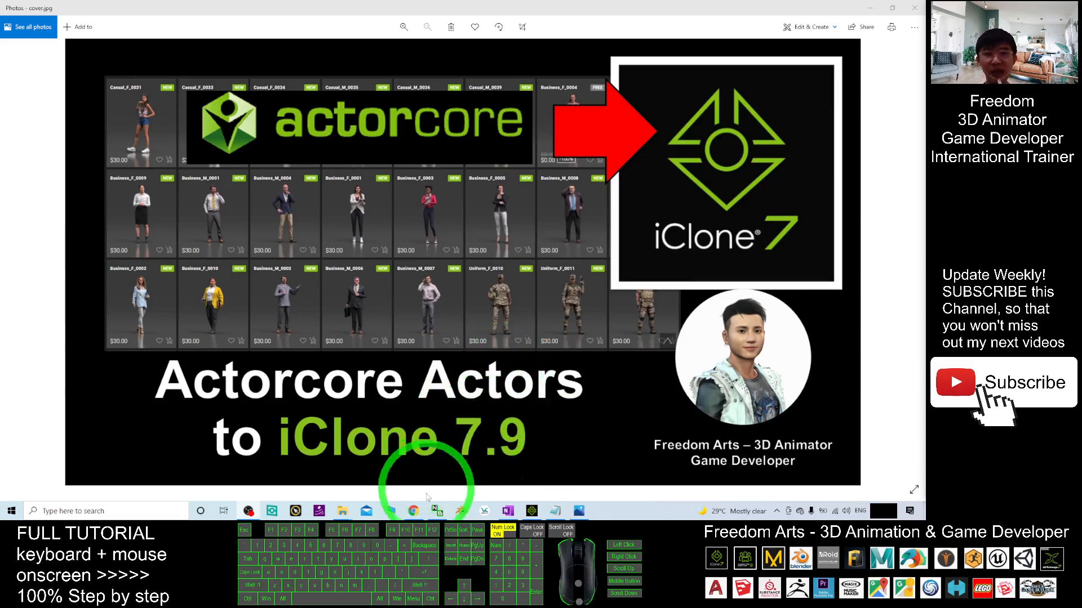
Step: Bring the ActorCore site forward, glance at the notes.txt link, and return to the homepage
left_click(412, 511)
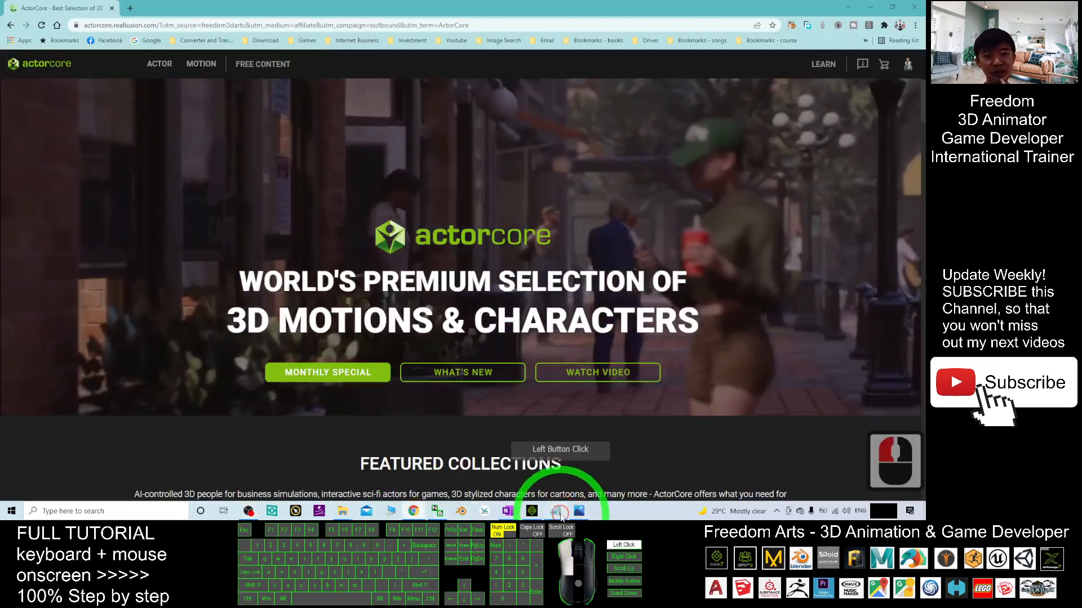
left_click(506, 511)
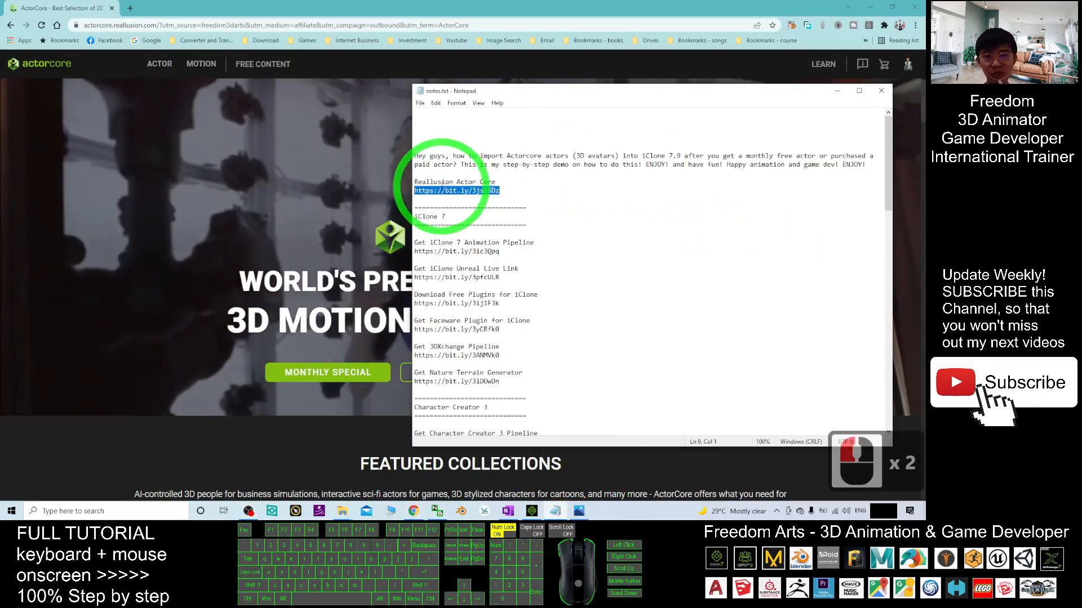
left_click(460, 200)
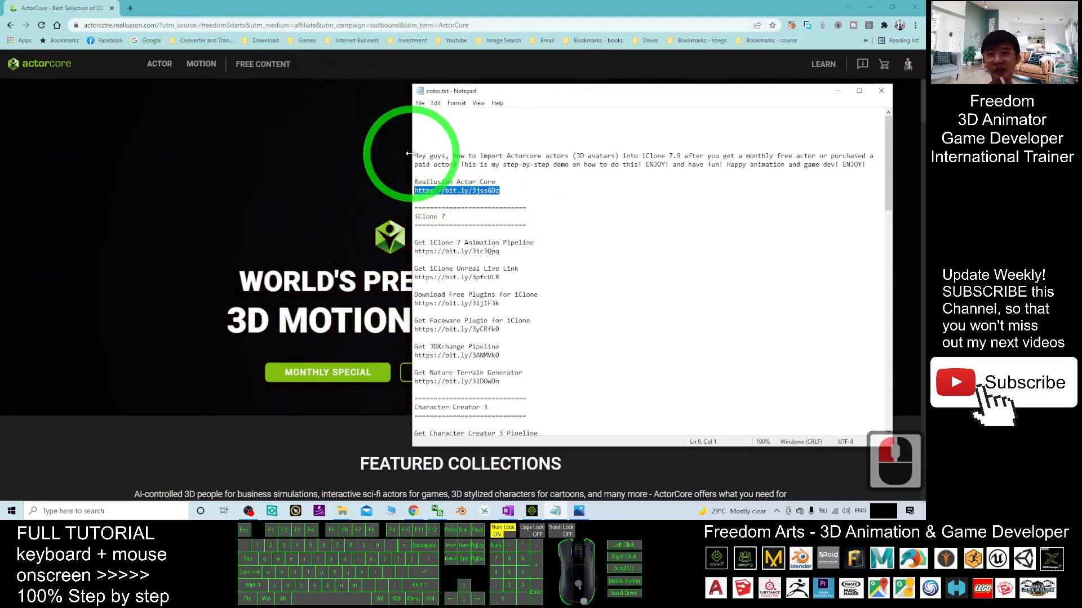
left_click(881, 90)
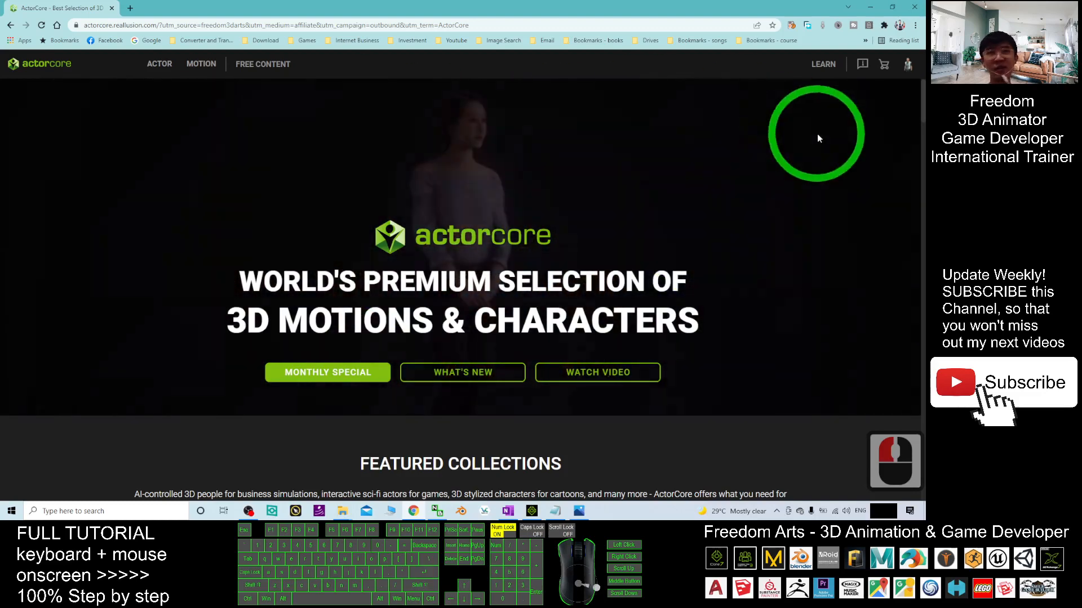
scroll("down", 3)
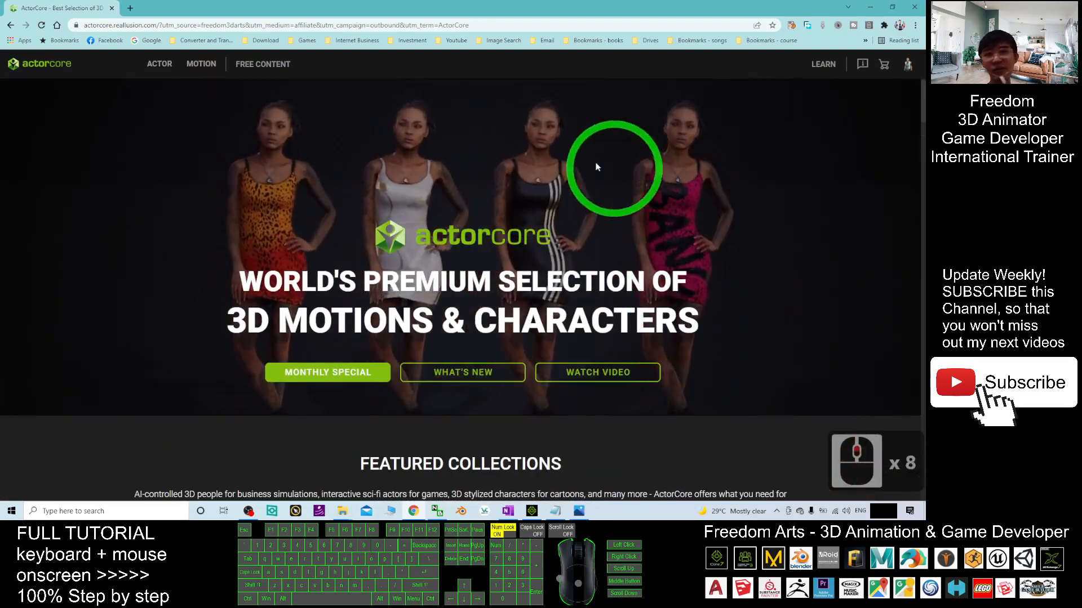
Step: Browse the Actor catalog filtered to Free, add Business_F_0004 to the cart, and view the $0.00 cart
left_click(159, 63)
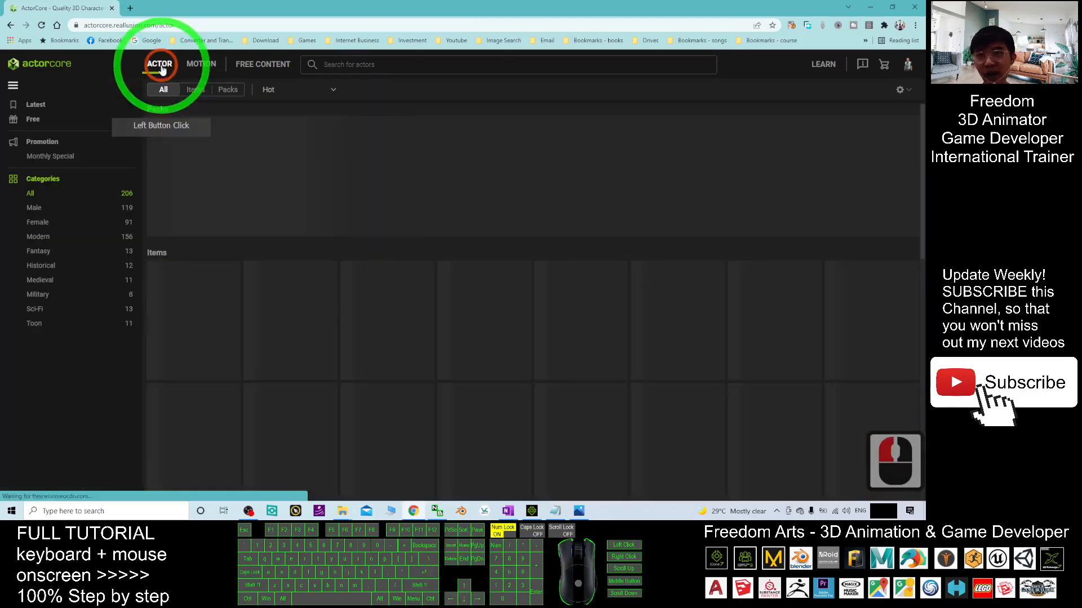
left_click(160, 64)
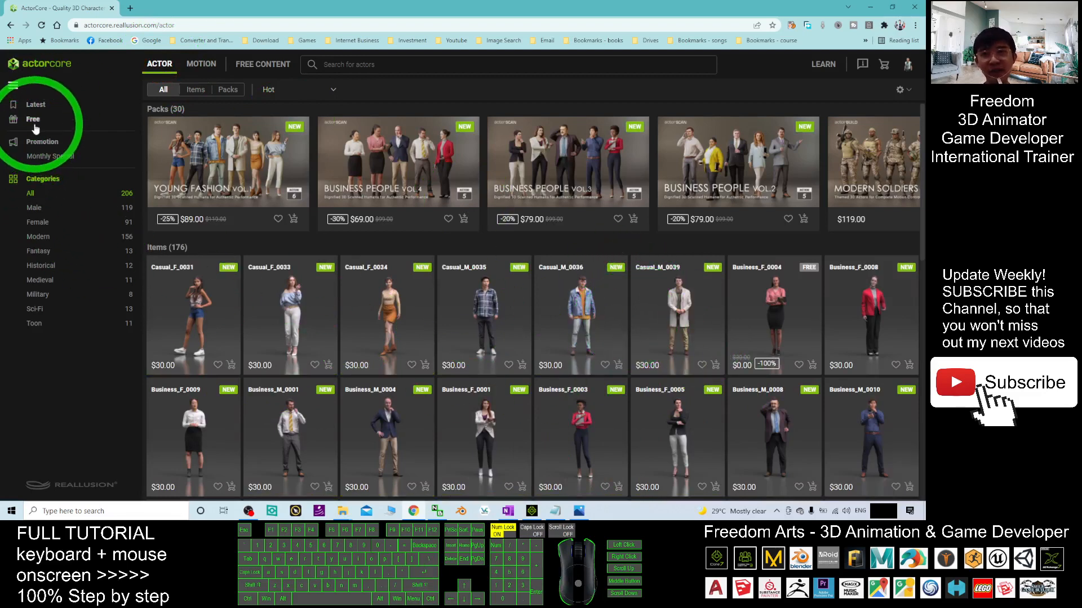
left_click(32, 119)
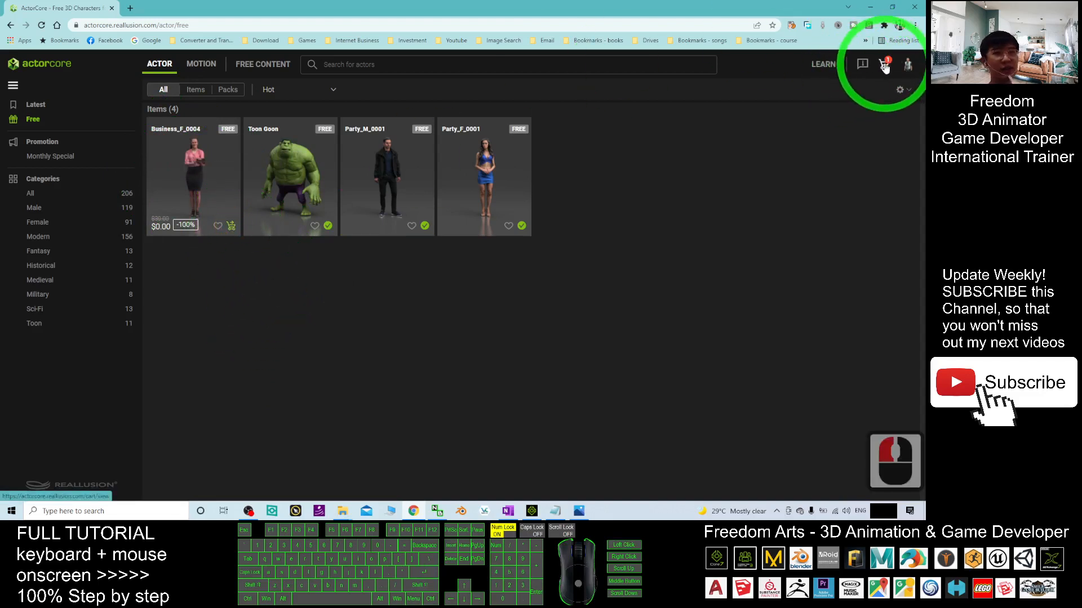
left_click(883, 63)
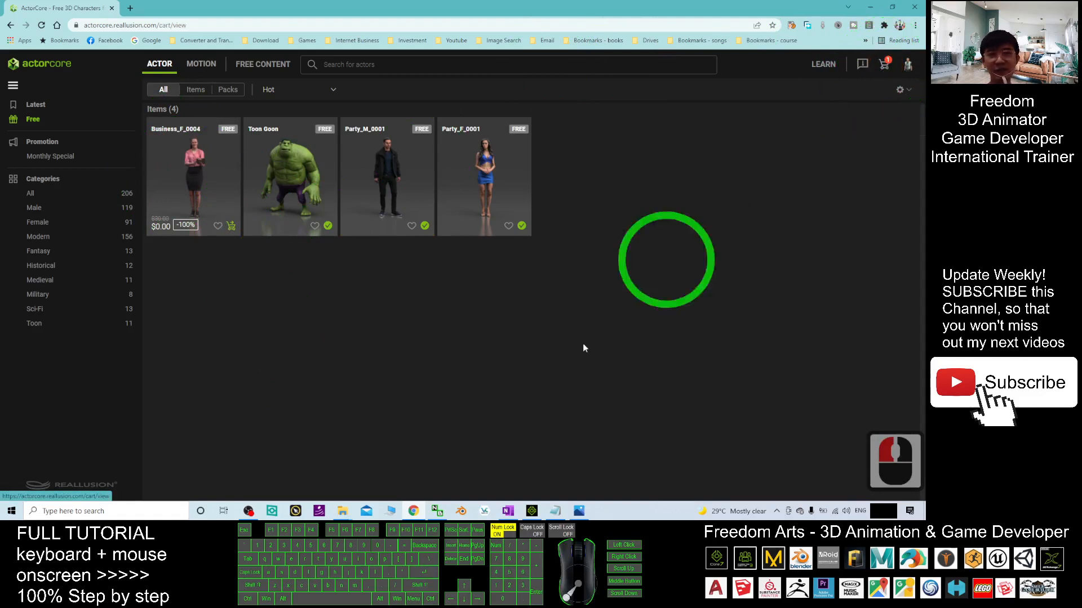
left_click(883, 64)
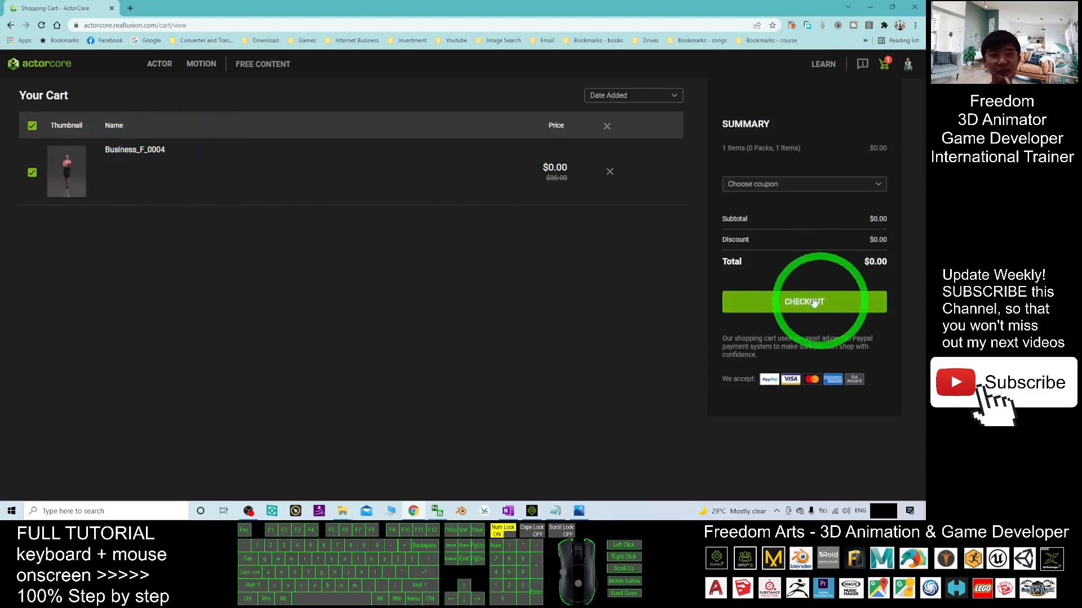
Step: Check out the free Business_F_0004 order and go to the account Inventory from the homepage
left_click(803, 301)
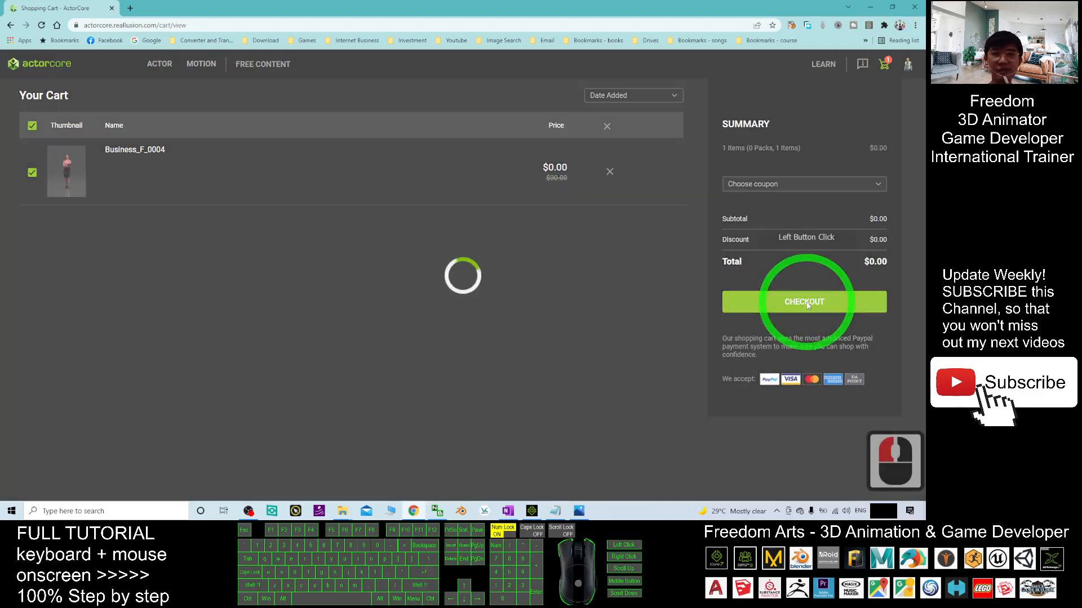
left_click(803, 302)
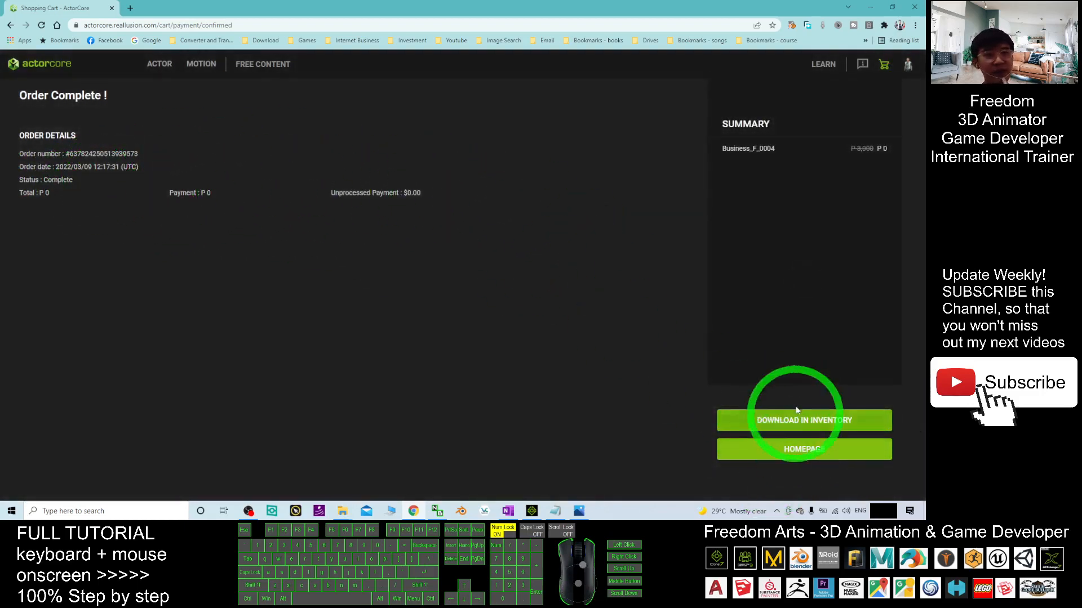
mouse_move(799, 124)
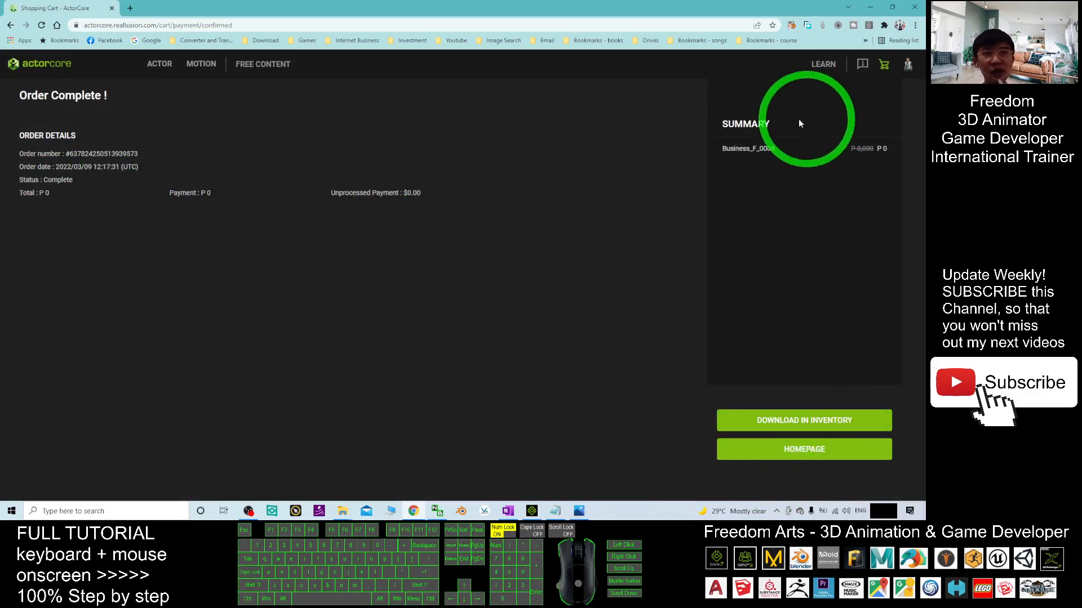
left_click(40, 63)
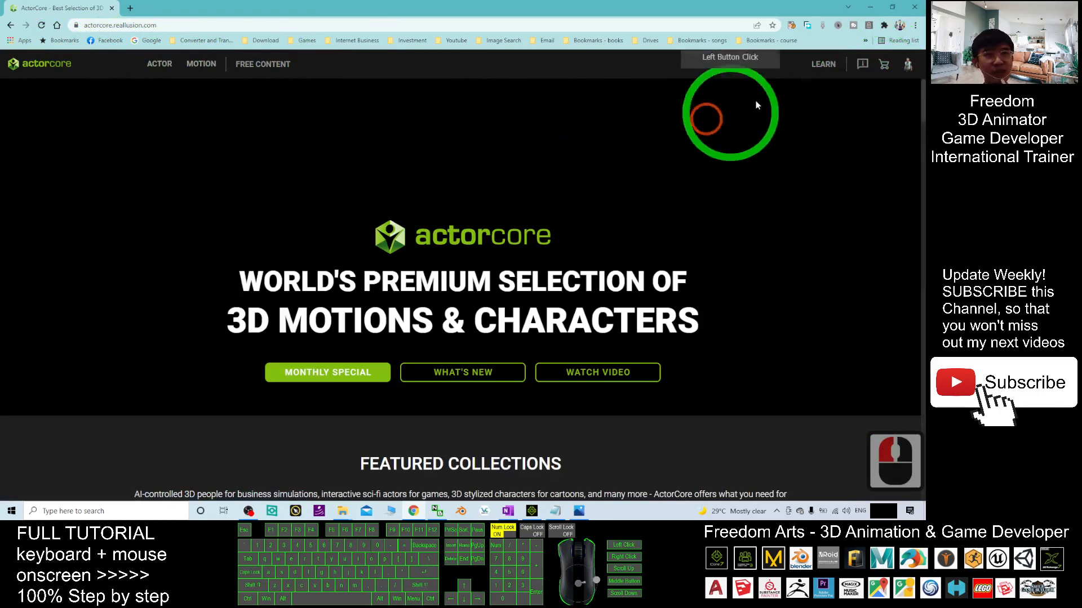
left_click(909, 63)
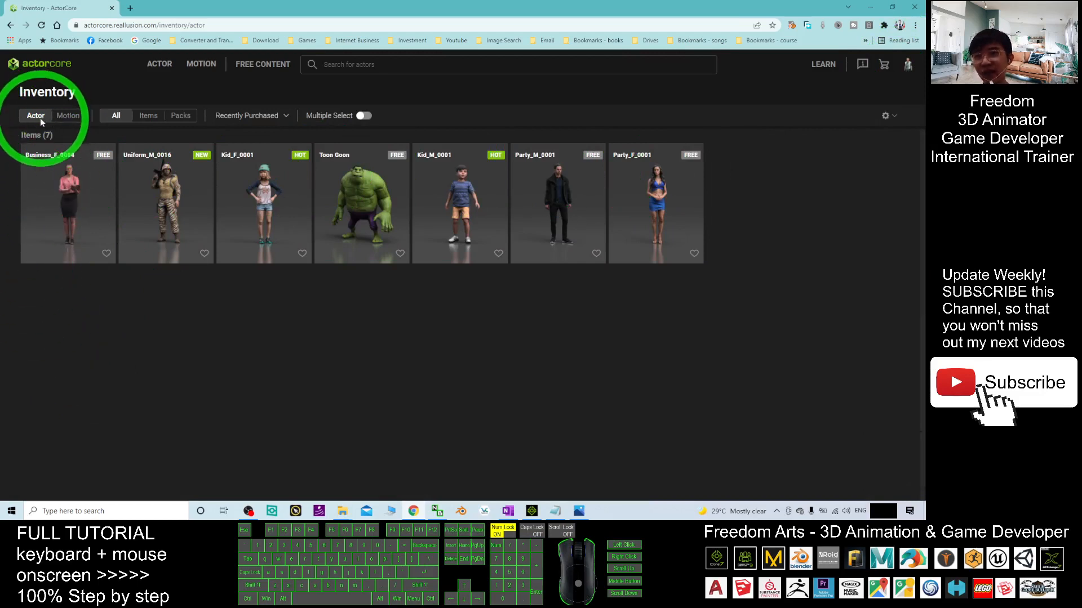
left_click(68, 114)
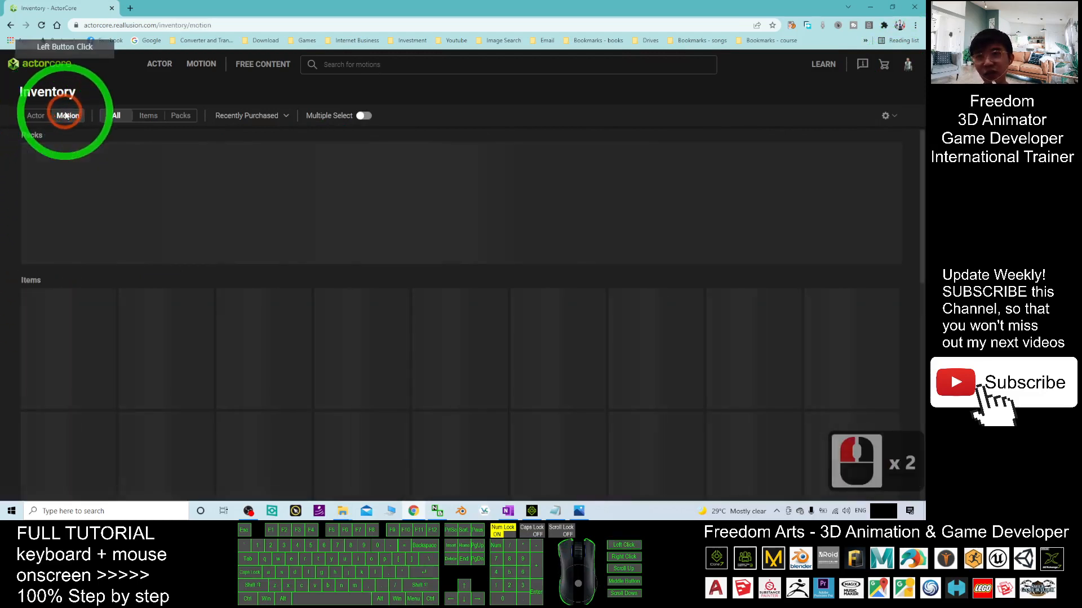
left_click(67, 115)
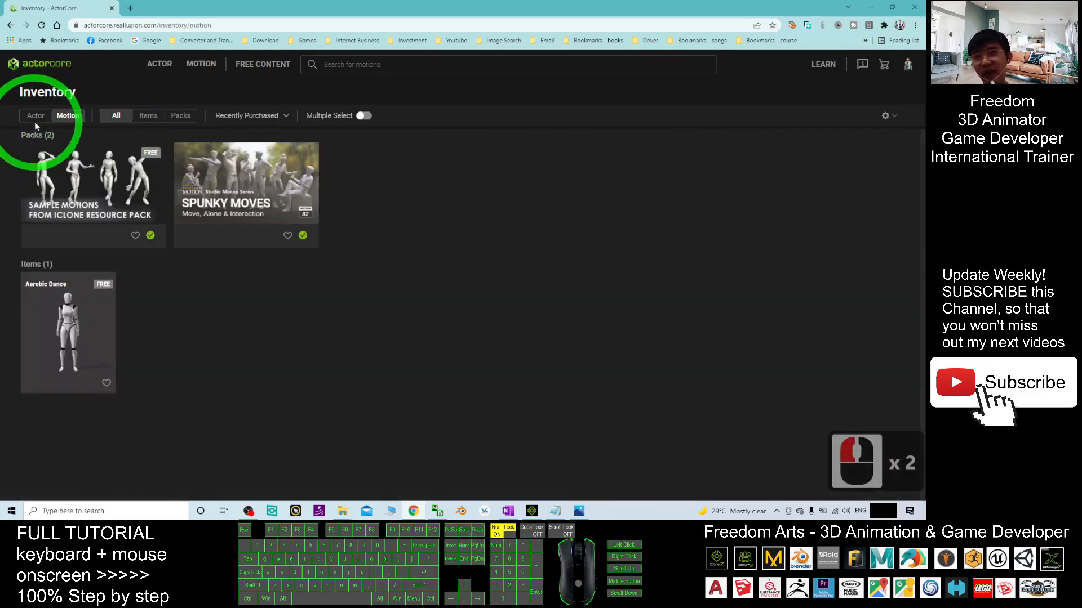
left_click(35, 115)
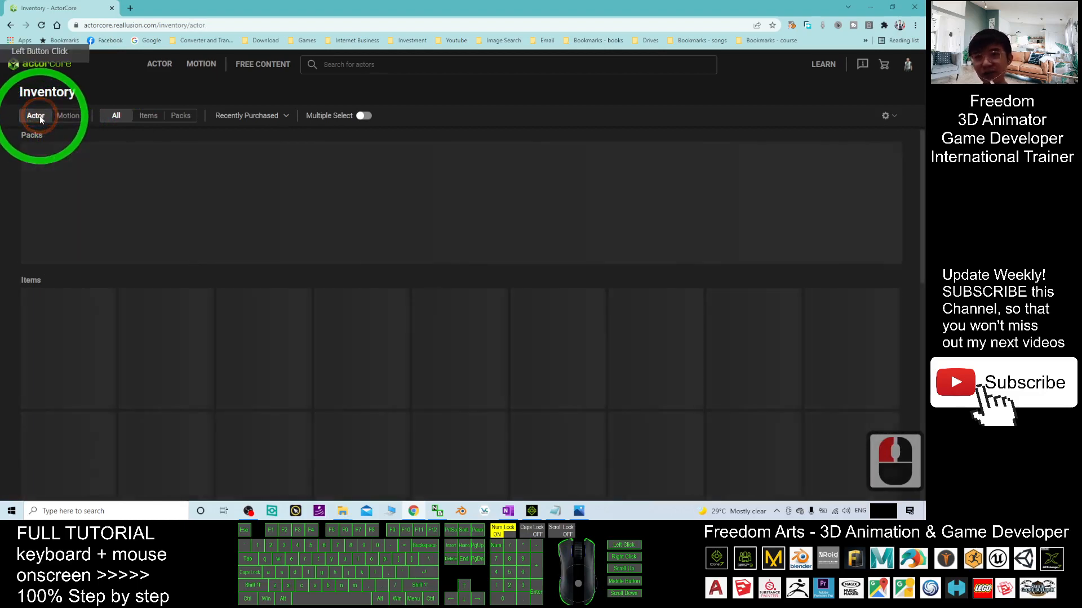
left_click(35, 114)
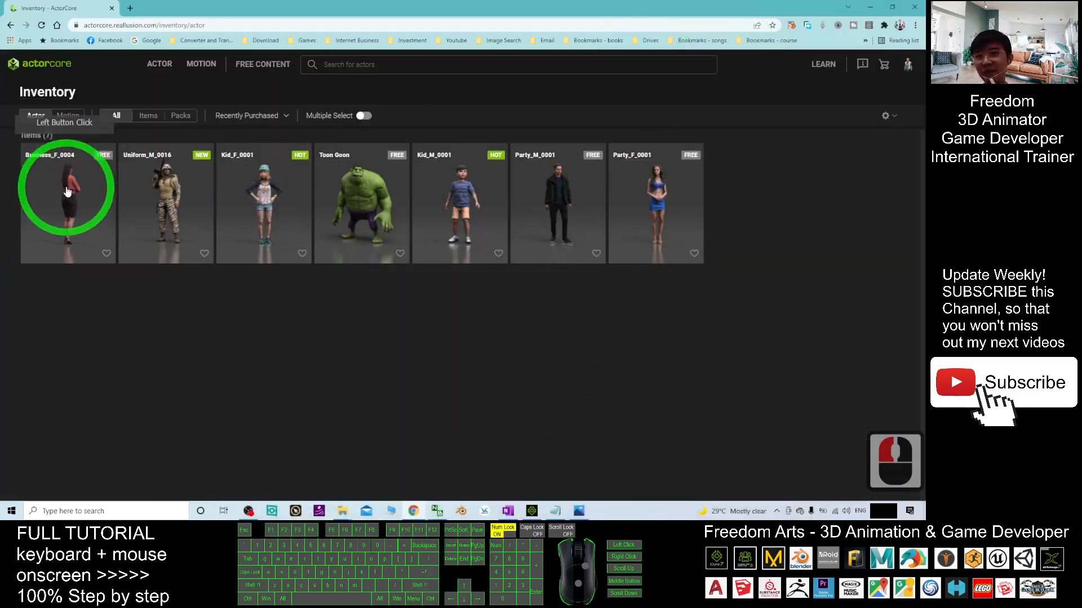
Step: Preview Business_F_0004, start its download and set the Target Application to iClone
left_click(66, 204)
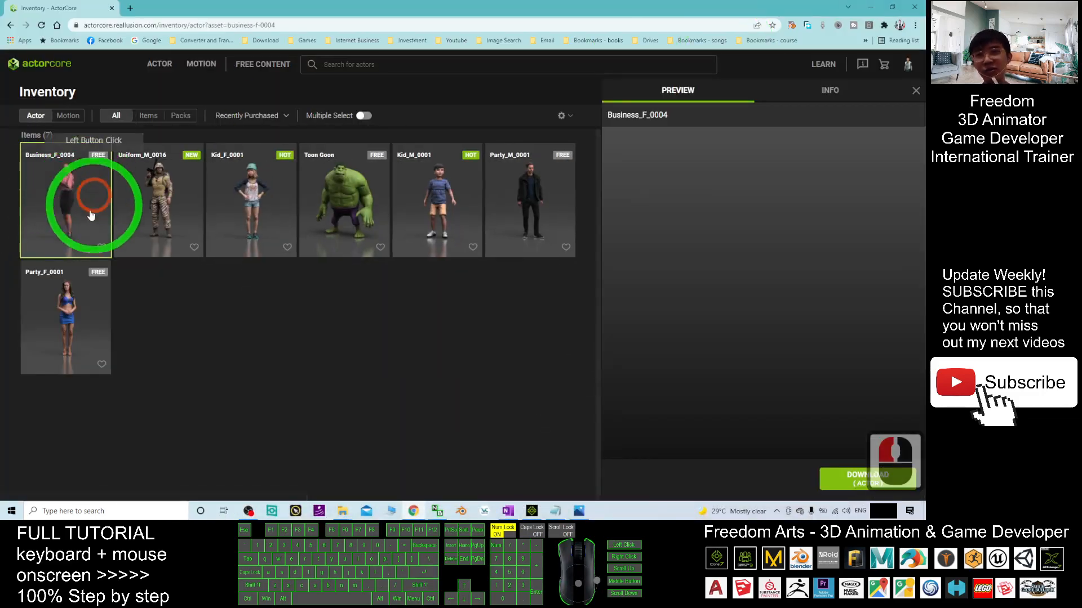
left_click(65, 201)
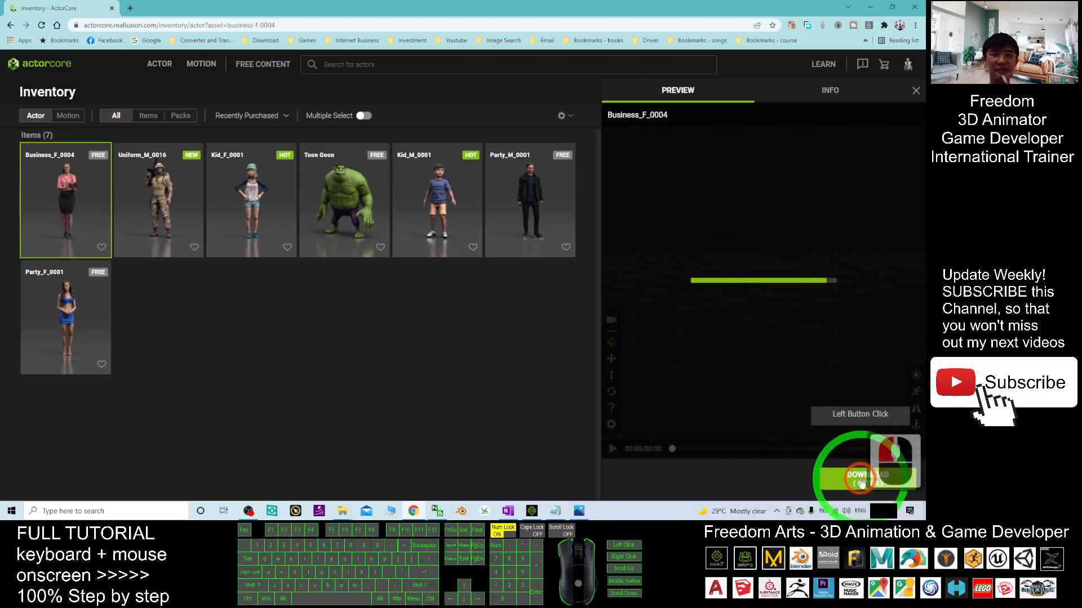
left_click(868, 476)
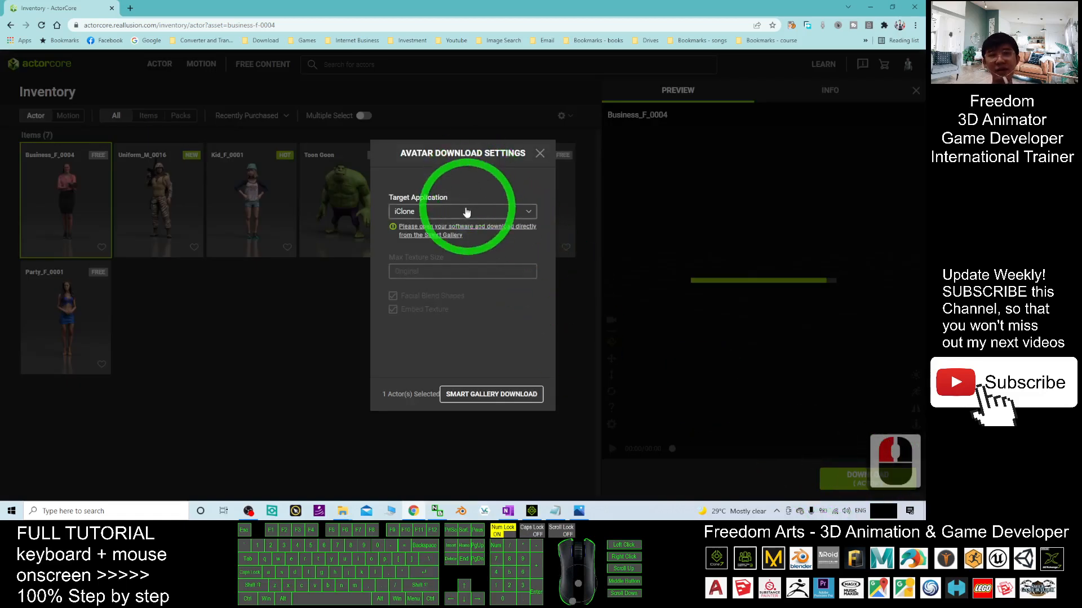
left_click(462, 211)
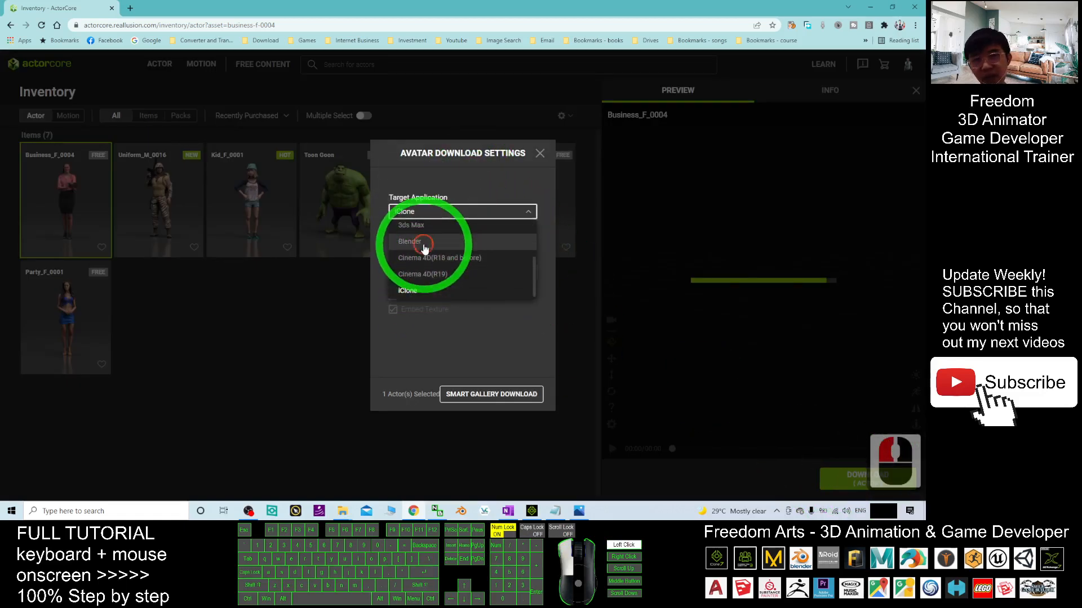
left_click(409, 242)
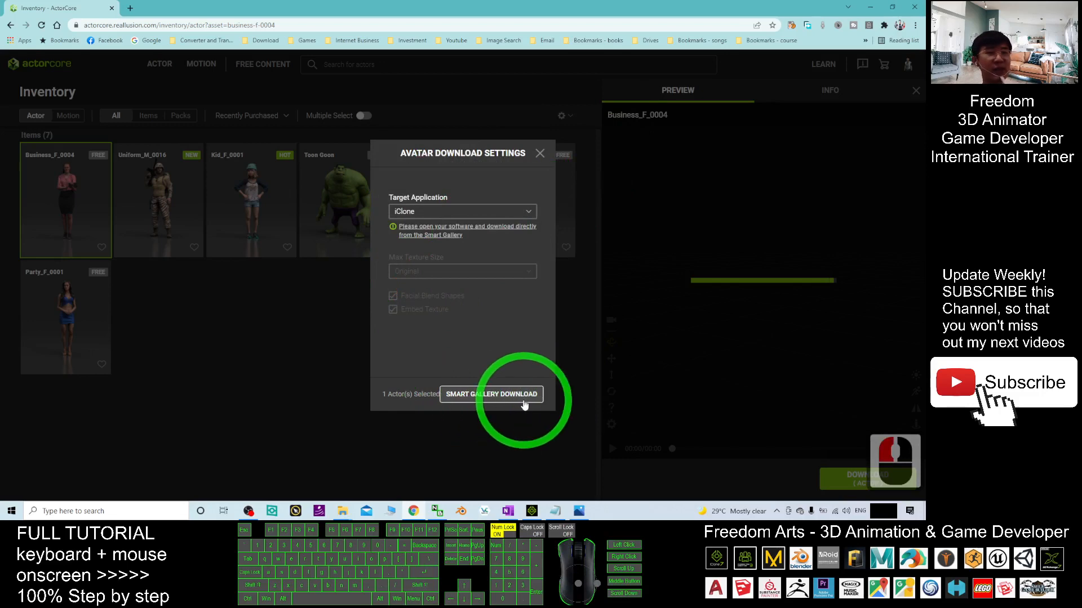
Step: Send Business_F_0004 to iClone via Smart Gallery Download
left_click(490, 395)
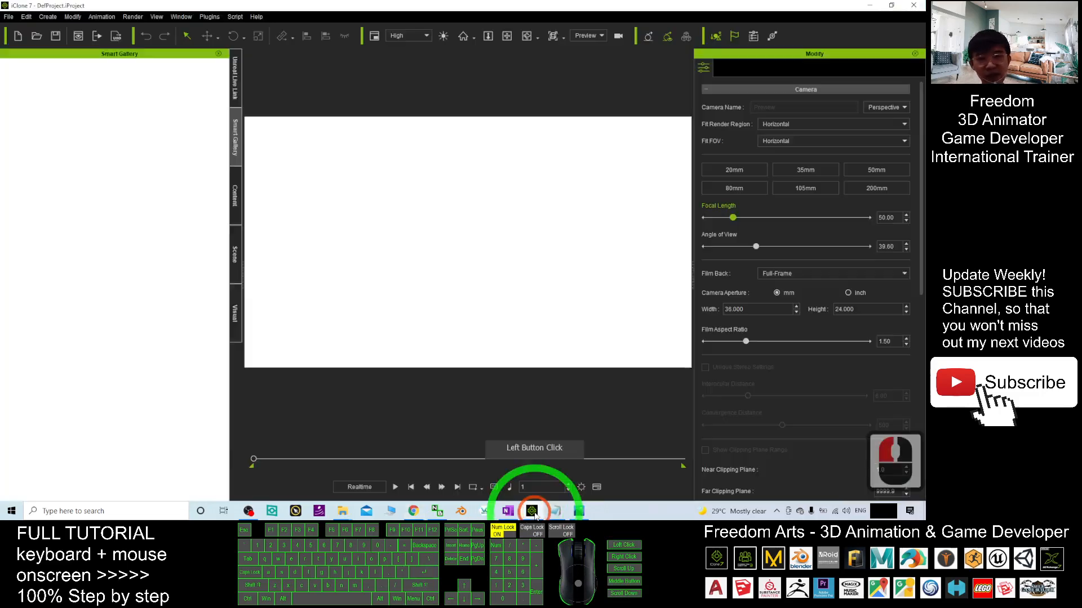
left_click(235, 193)
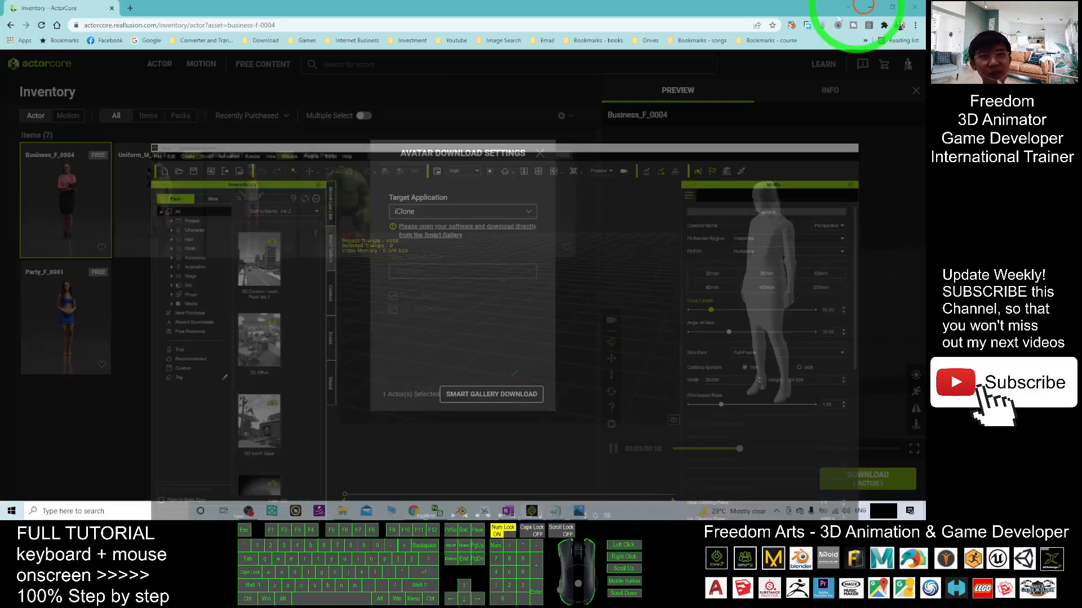
left_click(490, 394)
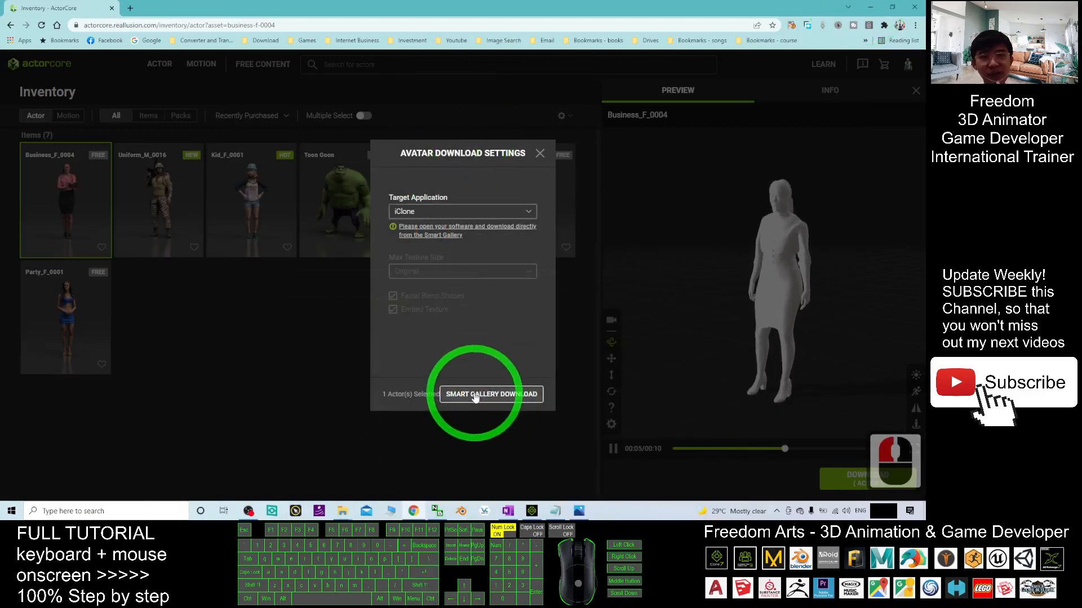
left_click(490, 394)
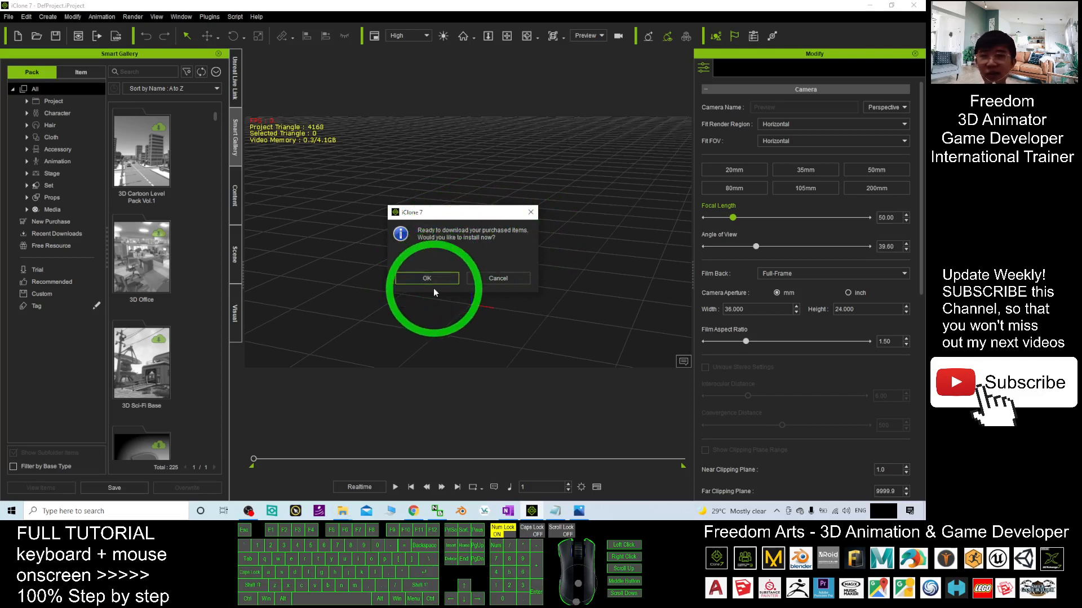
Step: Confirm installing the purchased items so Business_F_0004 starts downloading into Recent Downloads
left_click(426, 278)
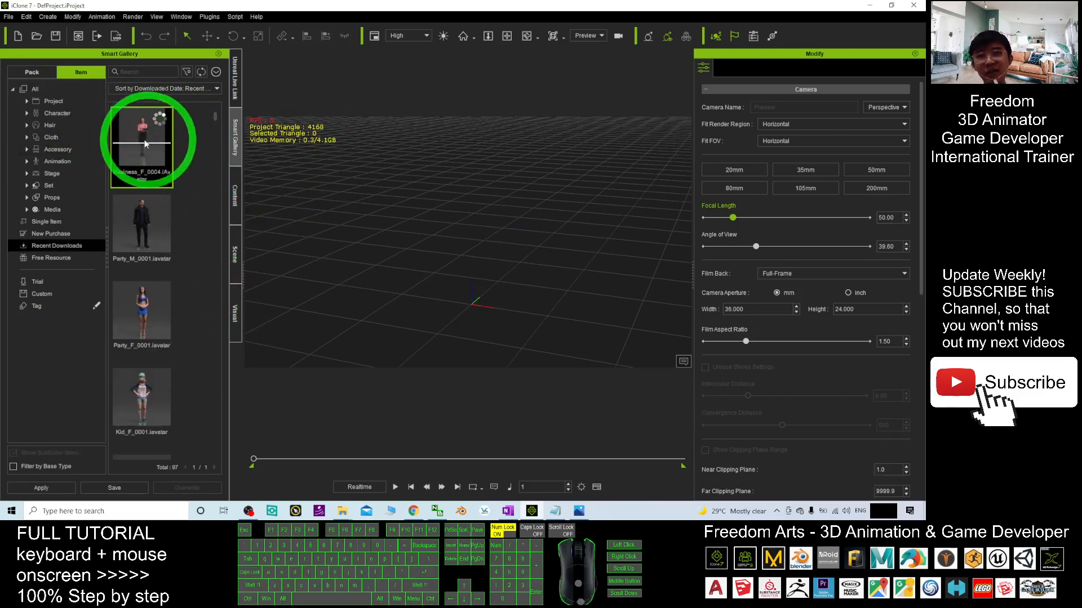
scroll("down", 3)
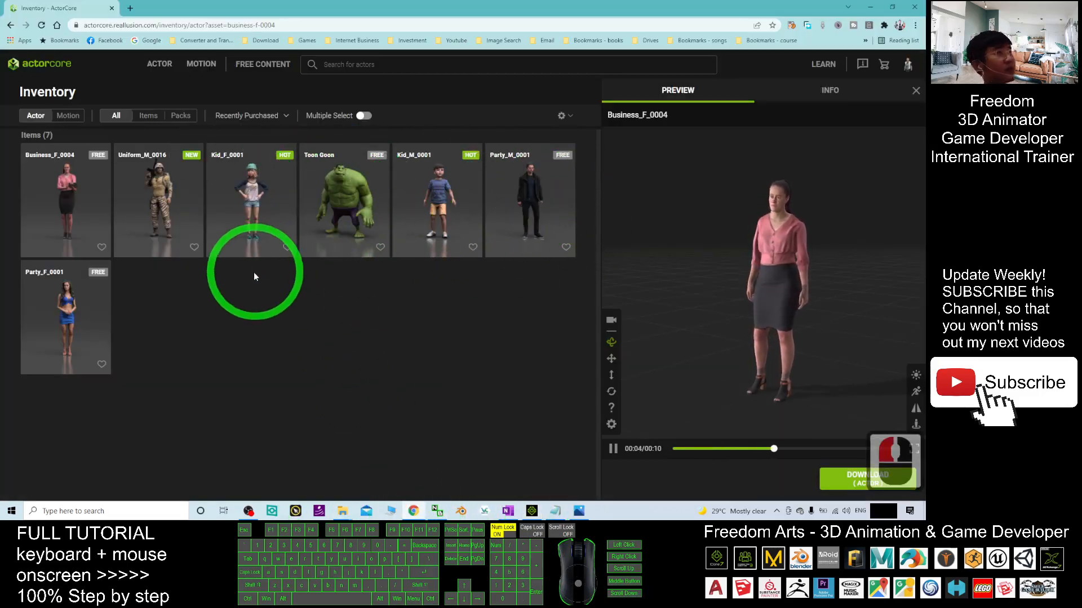
mouse_move(475, 268)
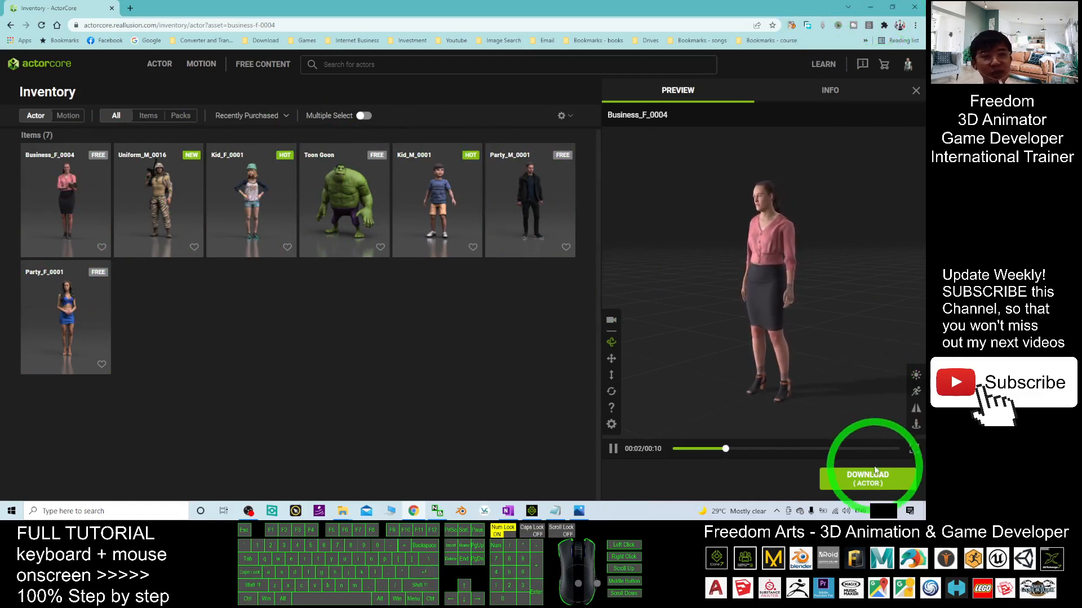
left_click(613, 448)
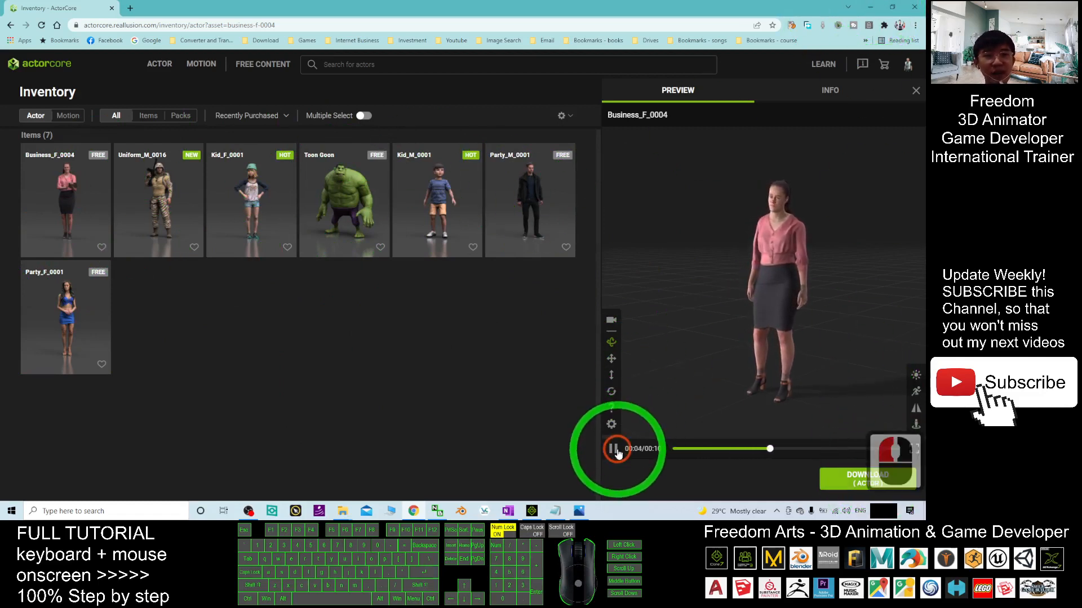
left_click(613, 448)
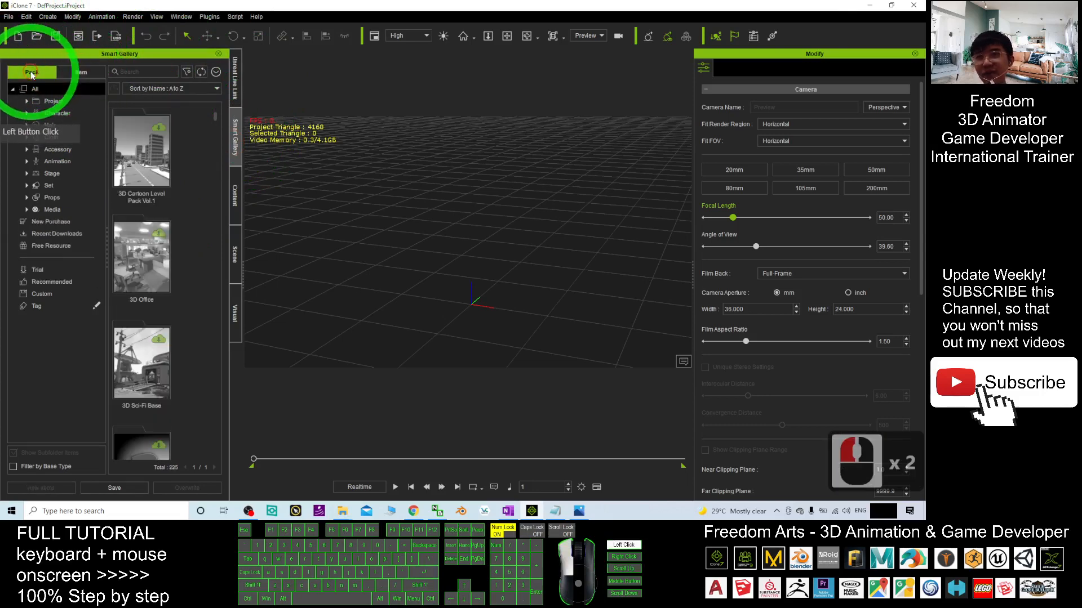
Step: Switch Smart Gallery from Pack to Item view and refresh so Business_F_0004 is listed
left_click(81, 72)
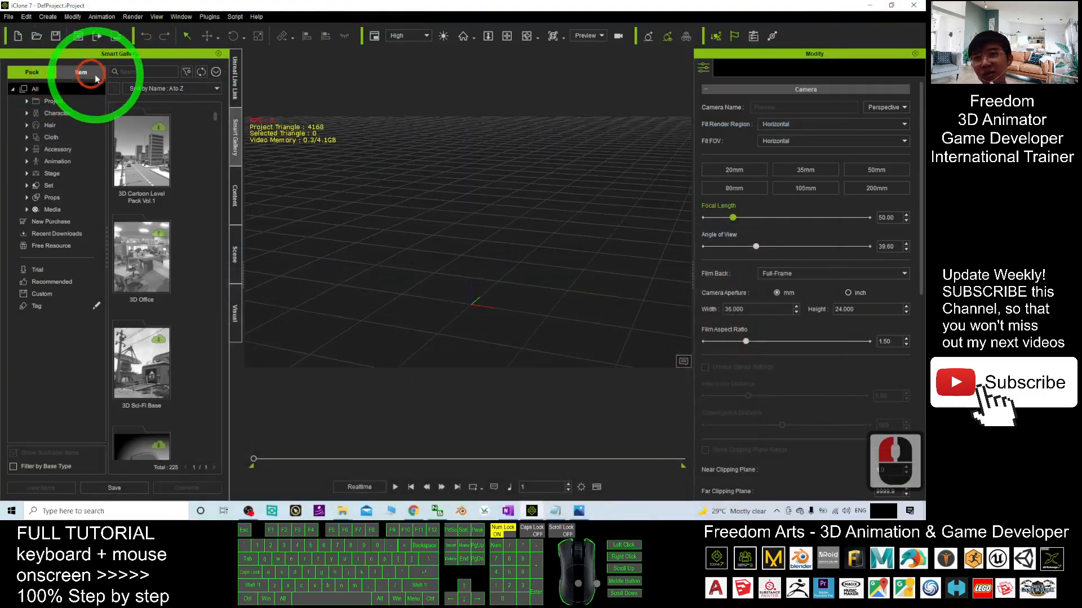
left_click(58, 112)
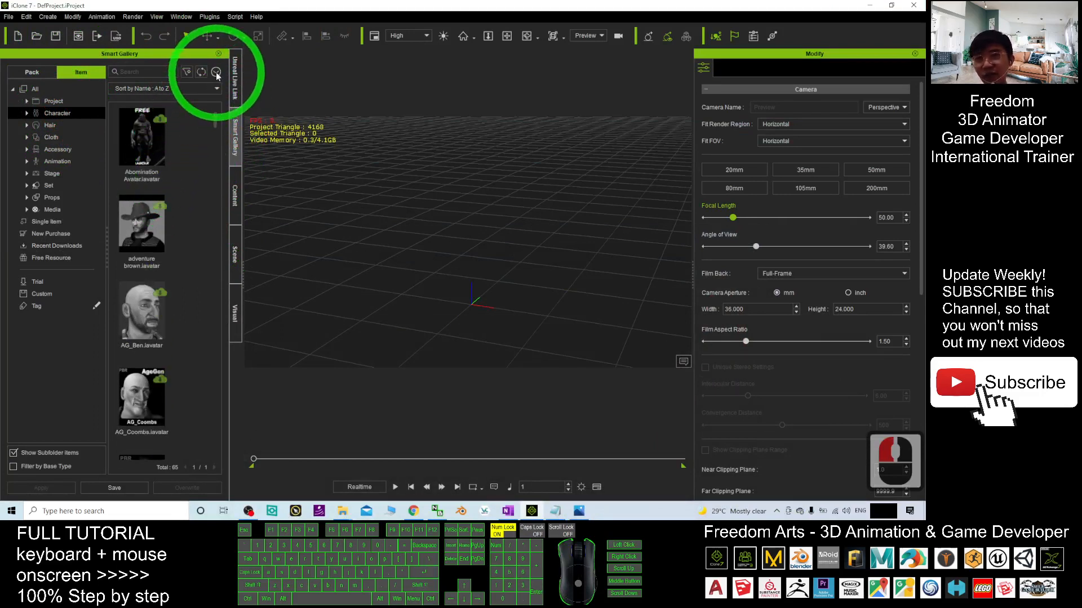
left_click(216, 72)
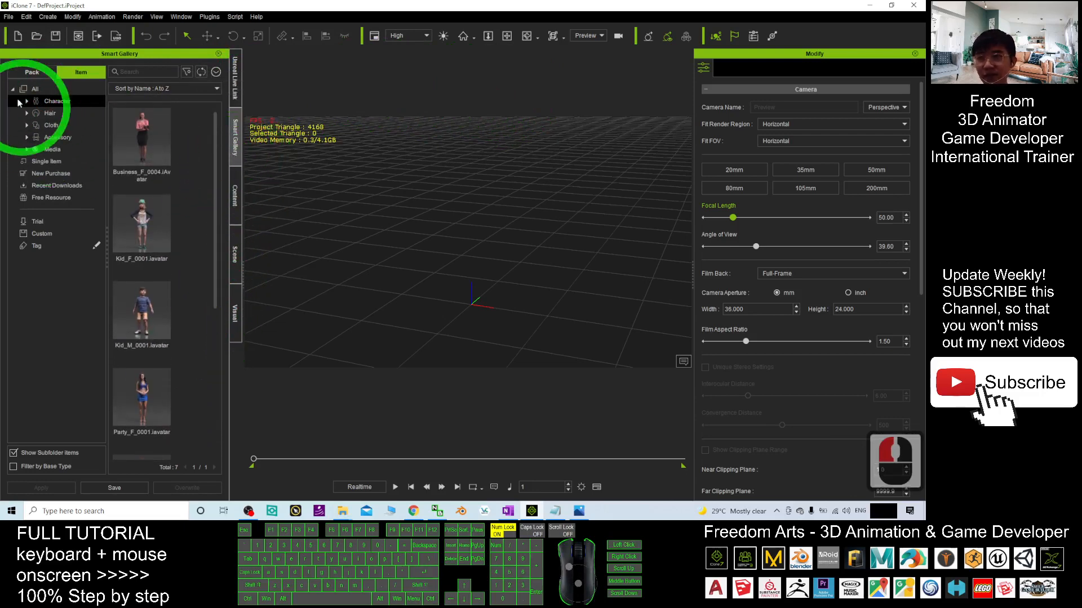
Step: Browse to Business_F_0004 in the Character folder and run Find File on it
left_click(27, 101)
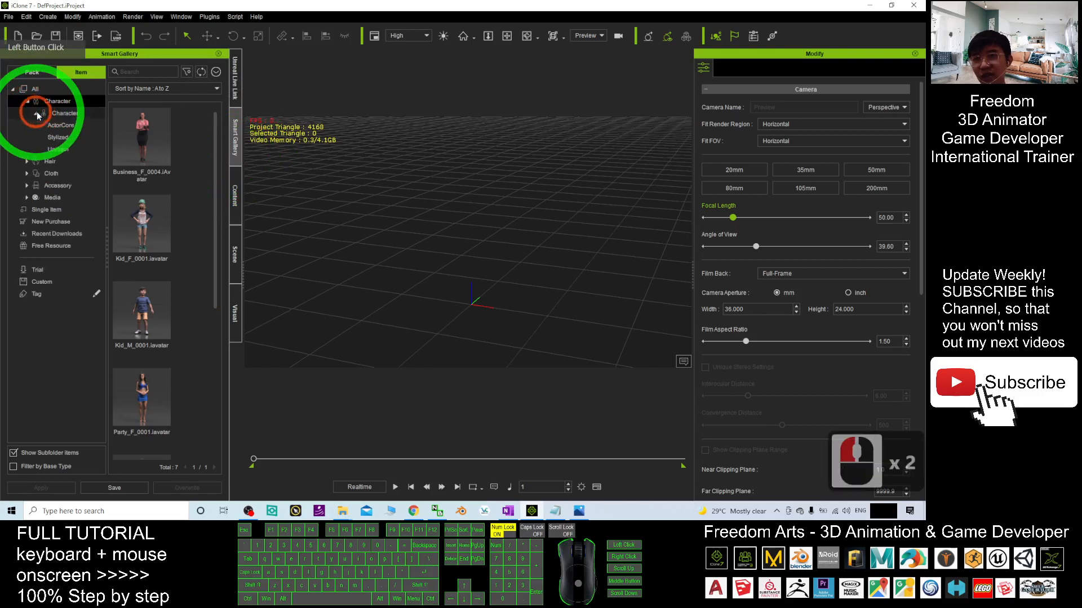
left_click(66, 113)
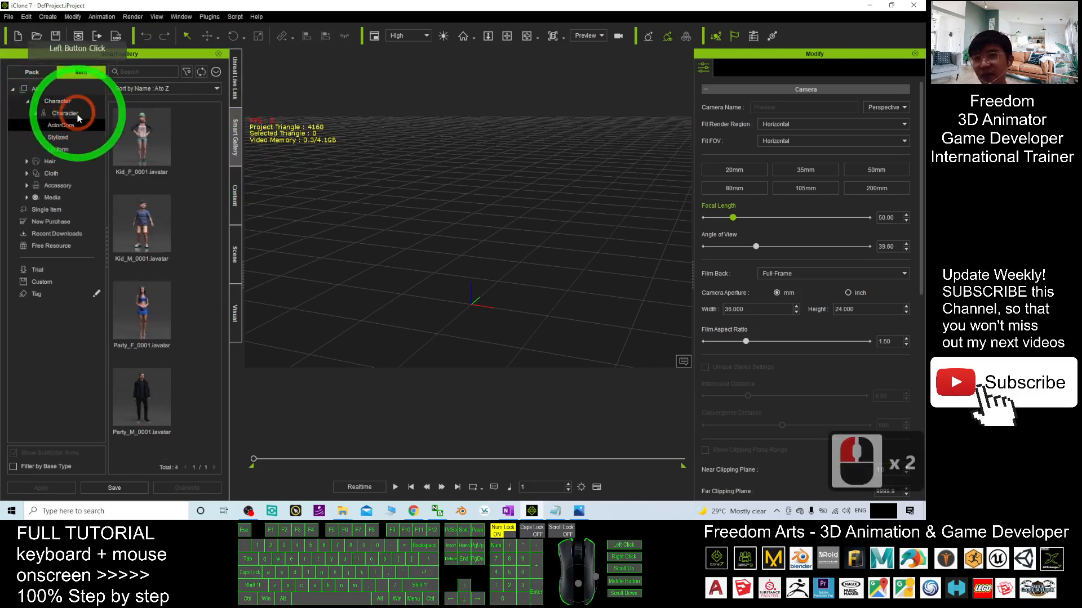
left_click(14, 453)
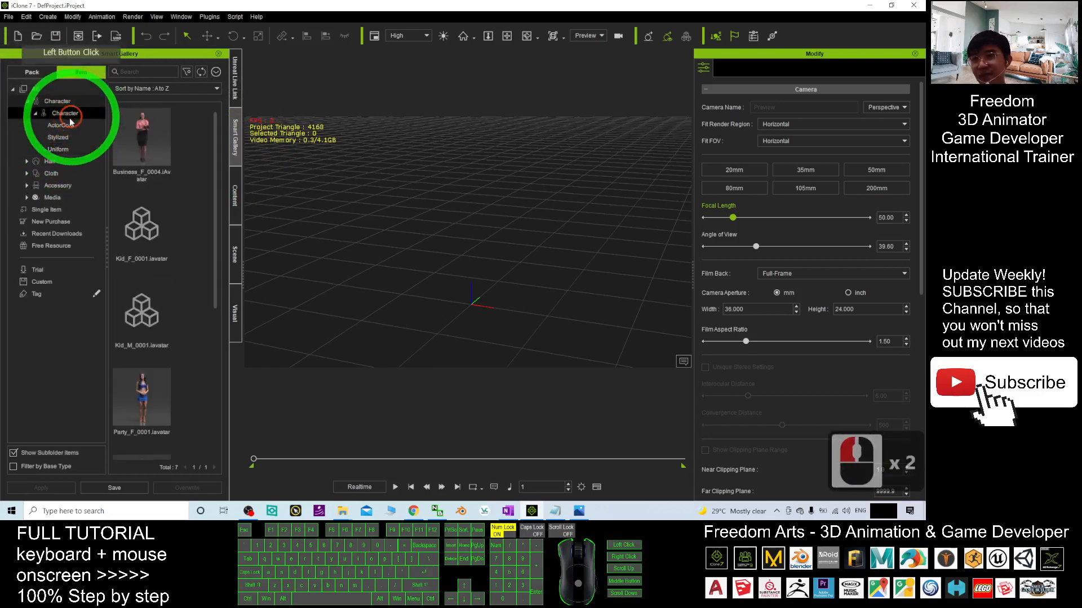
left_click(61, 126)
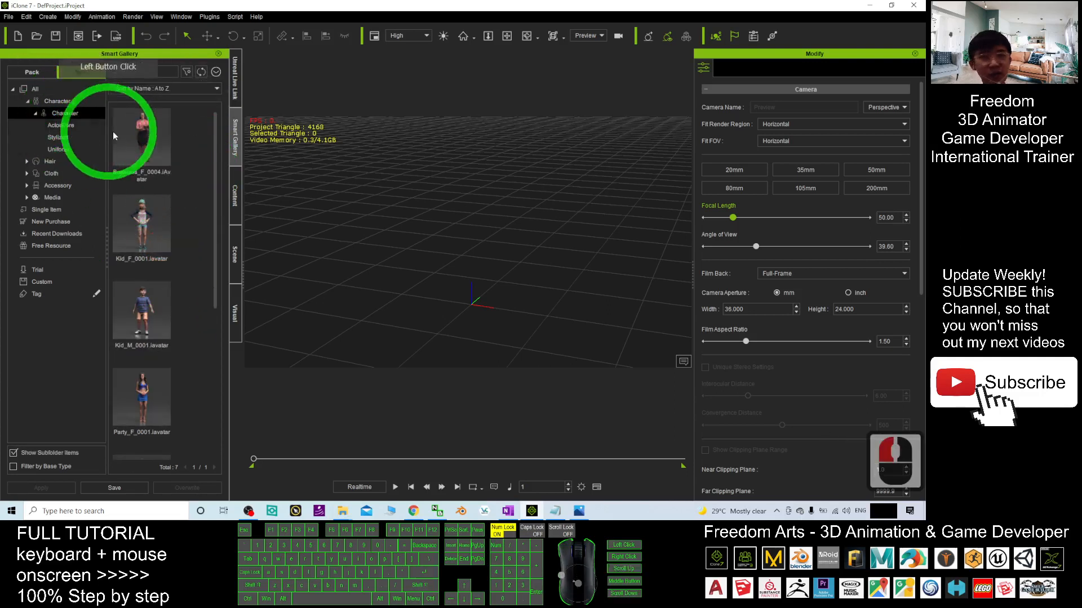
right_click(141, 137)
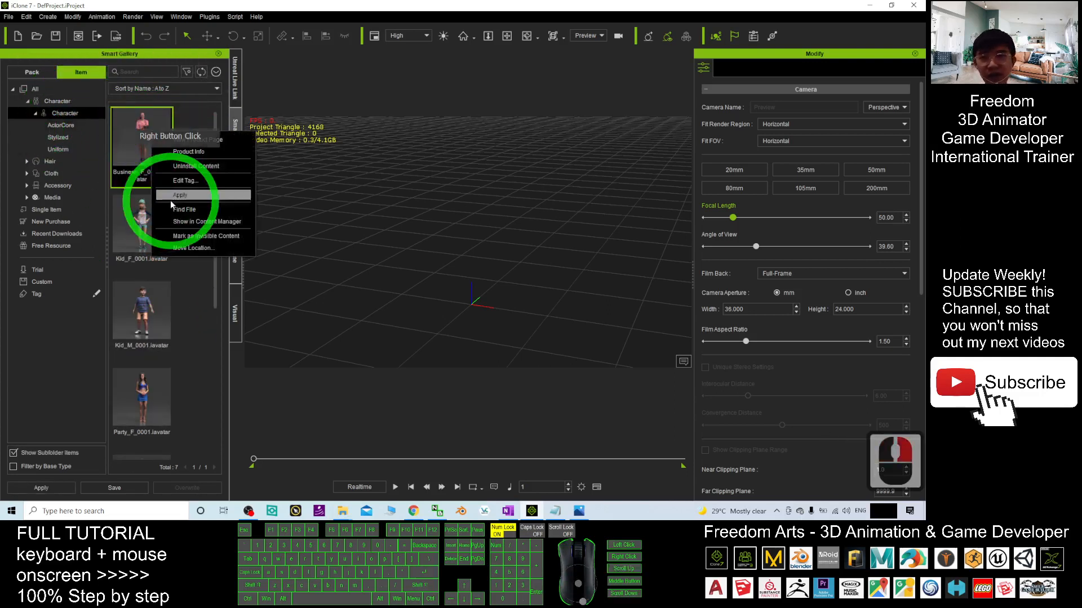
mouse_move(205, 222)
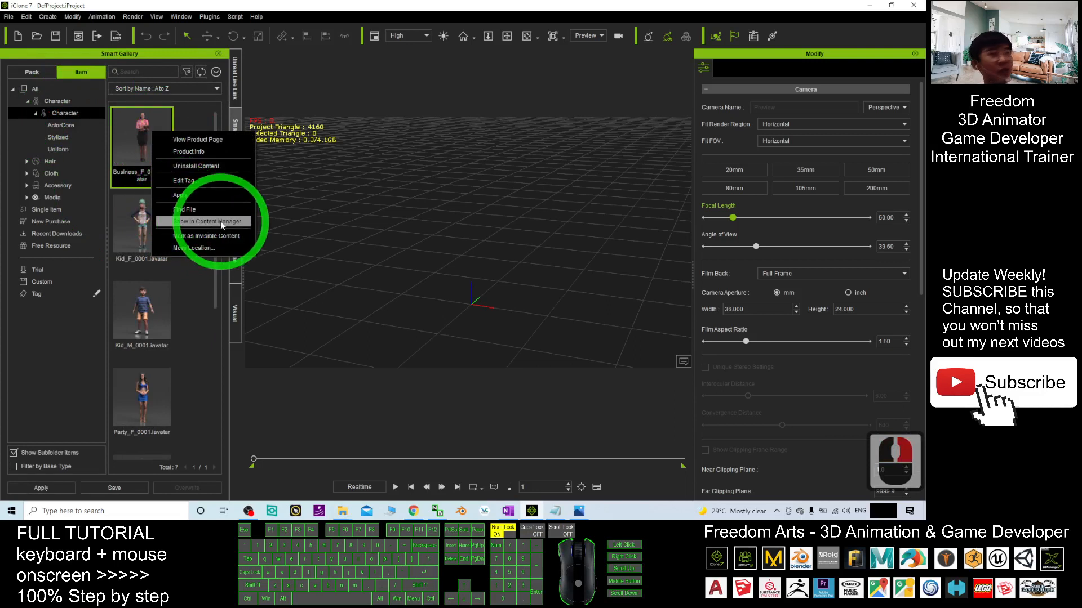
left_click(198, 217)
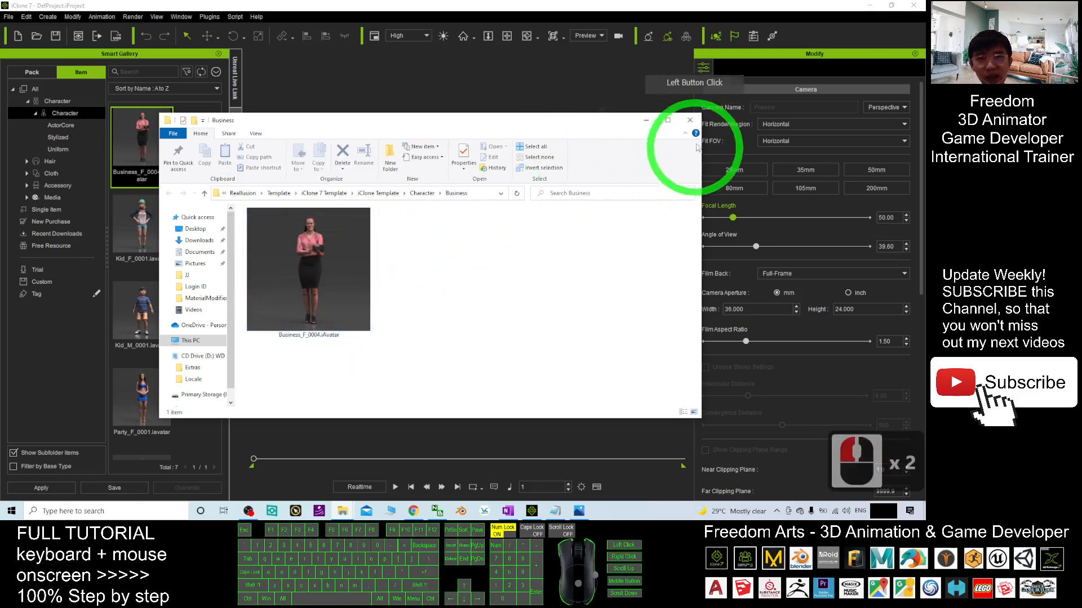
Step: Close the File Explorer window showing the Business folder with Business_F_0004.iAvatar
left_click(666, 120)
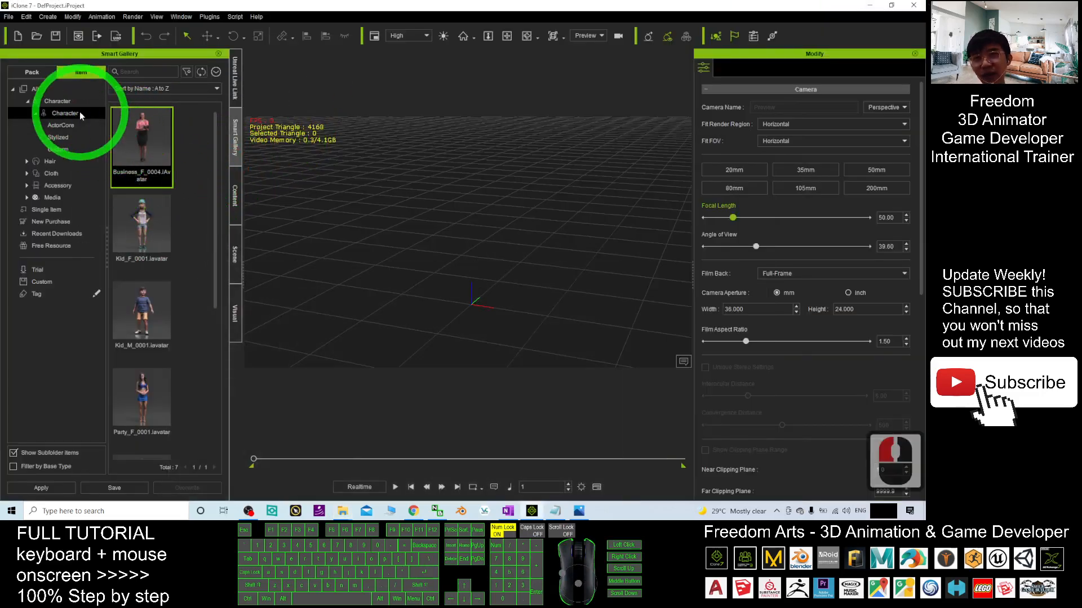
Step: Sort the Character avatars by Installed Date, Recent First, putting Business_F_0004 on top
left_click(216, 72)
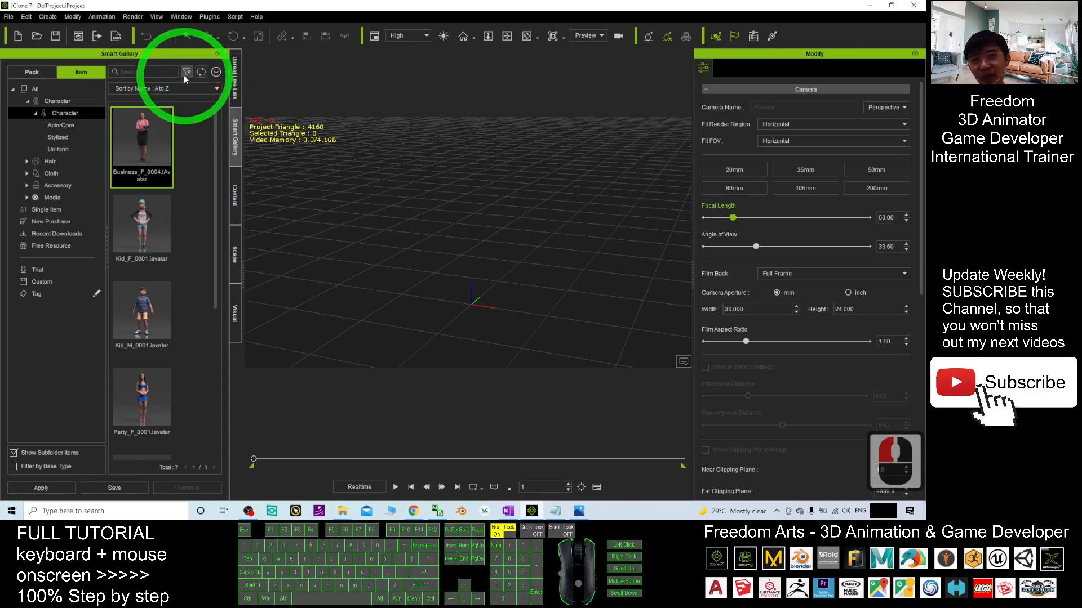
left_click(185, 75)
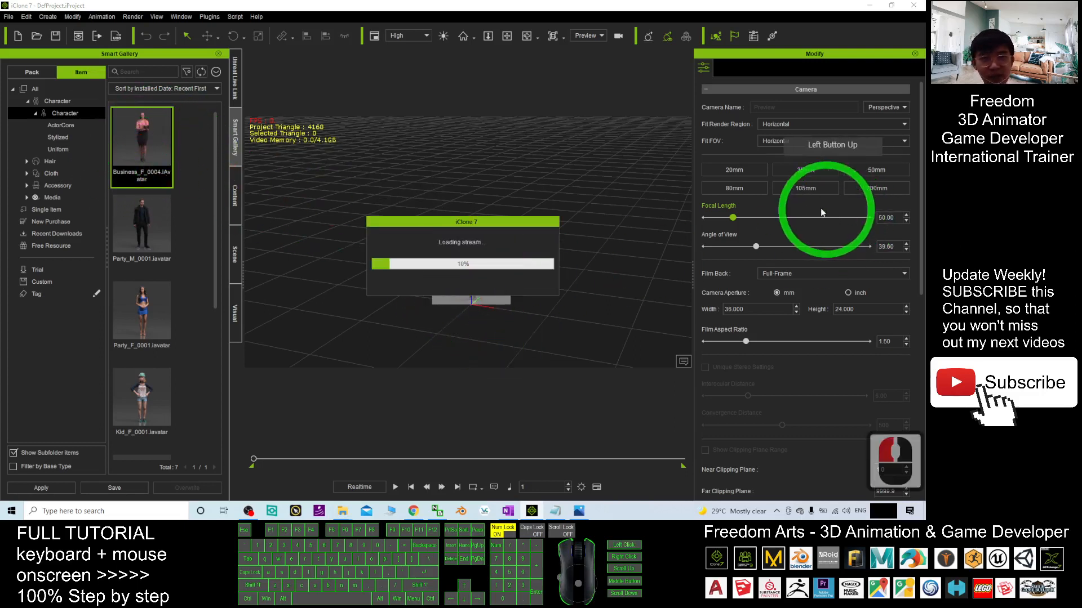
mouse_move(618, 217)
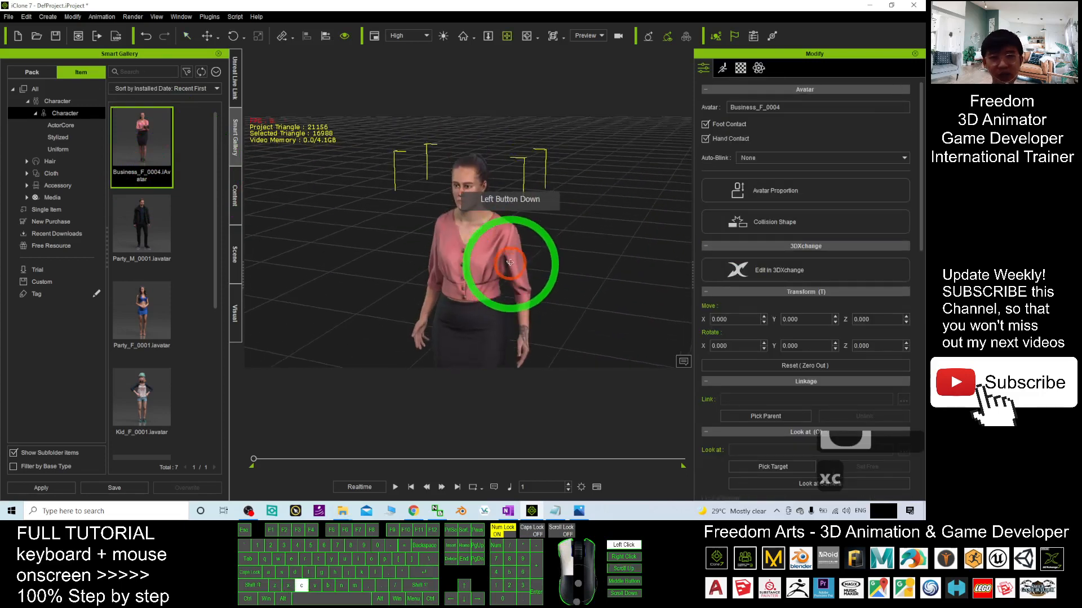
Step: Navigate the camera to frame the loaded Business_F_0004 avatar's full body in the viewport
left_click_drag(510, 263, 662, 266)
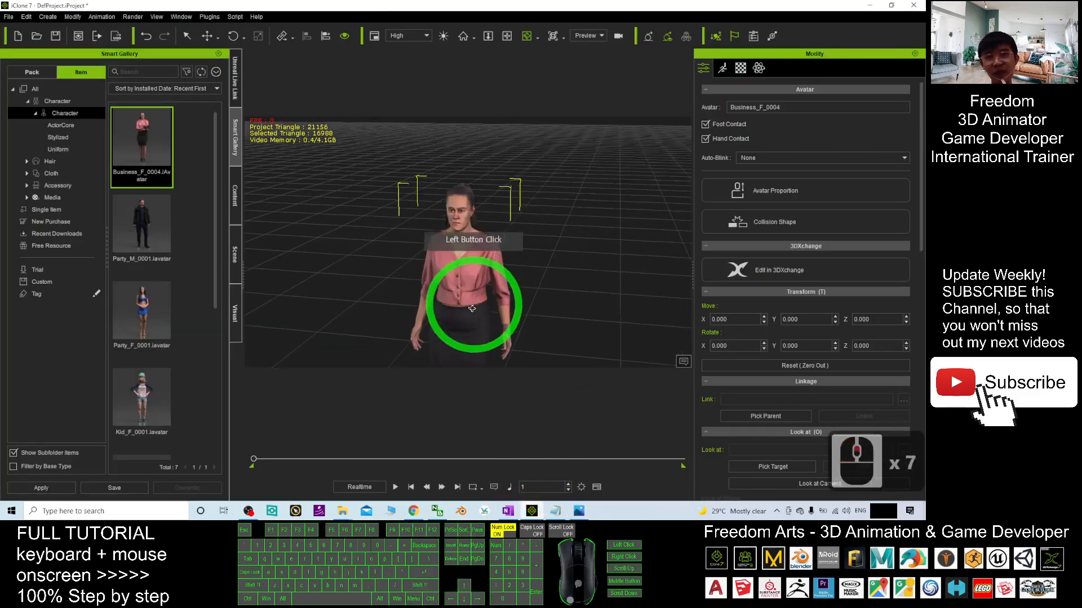
left_click_drag(473, 309, 548, 292)
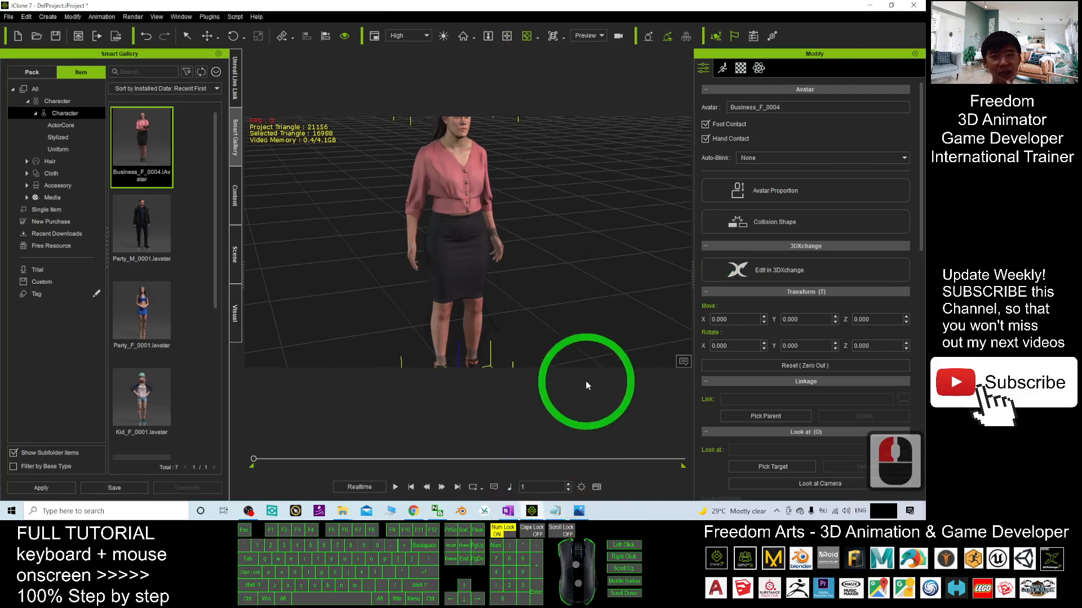
left_click_drag(586, 387, 549, 461)
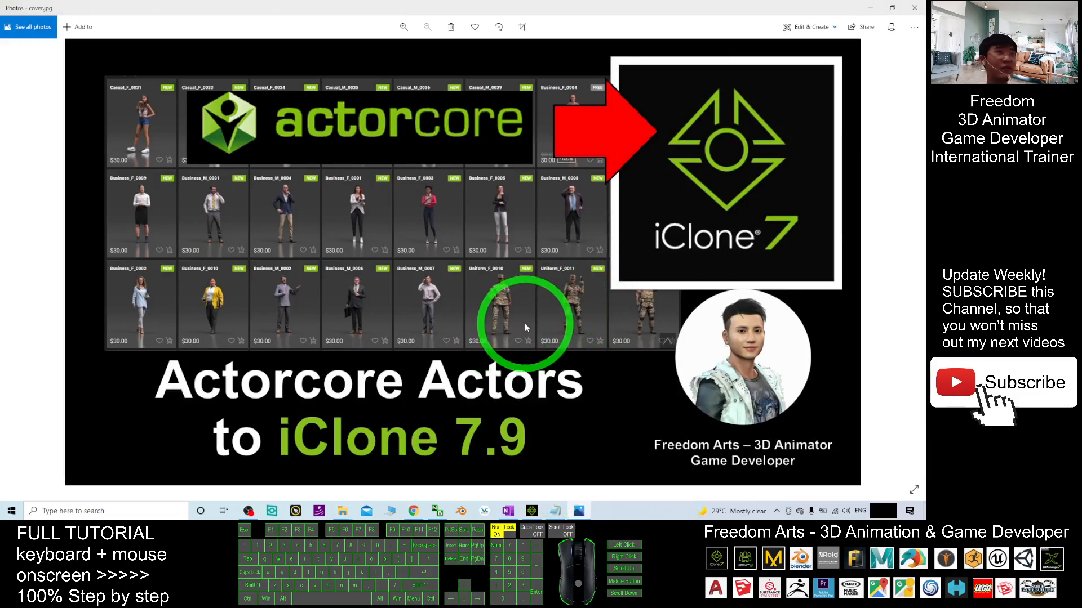
mouse_move(526, 338)
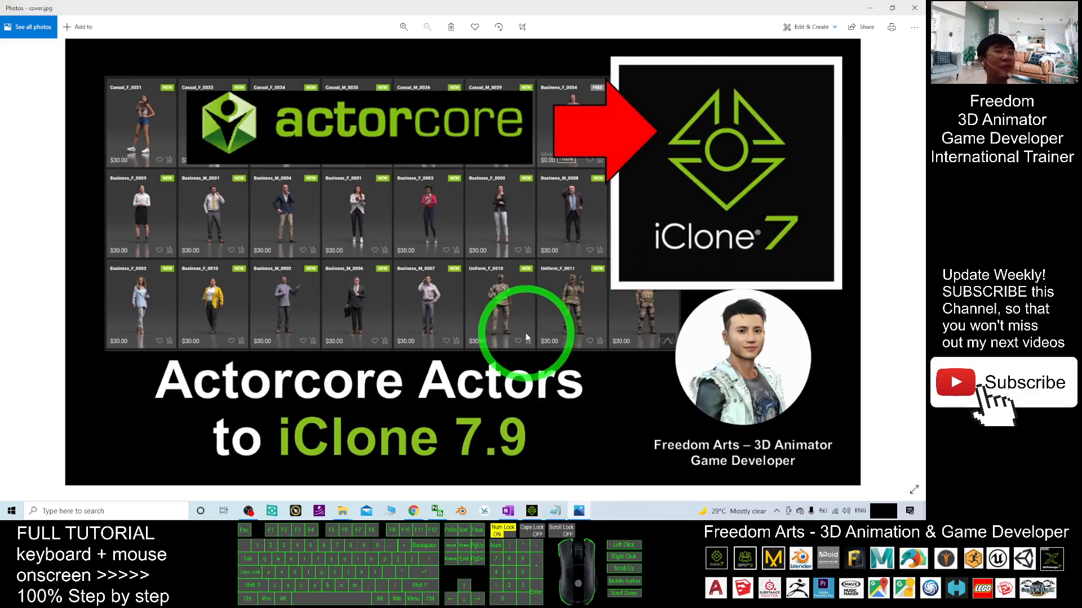